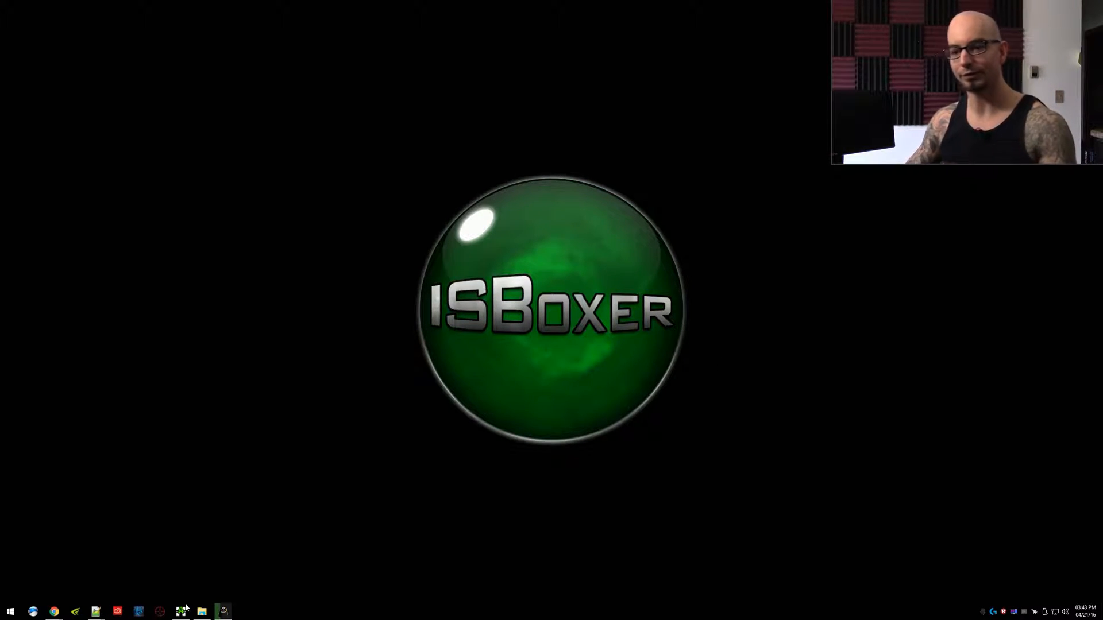
In ISBoxer Toolkit, review Characters 01–04, keeping Character 01 on Diablo III - Skip Launcher.
{"action": "left_click", "coordinate": [180, 611]}
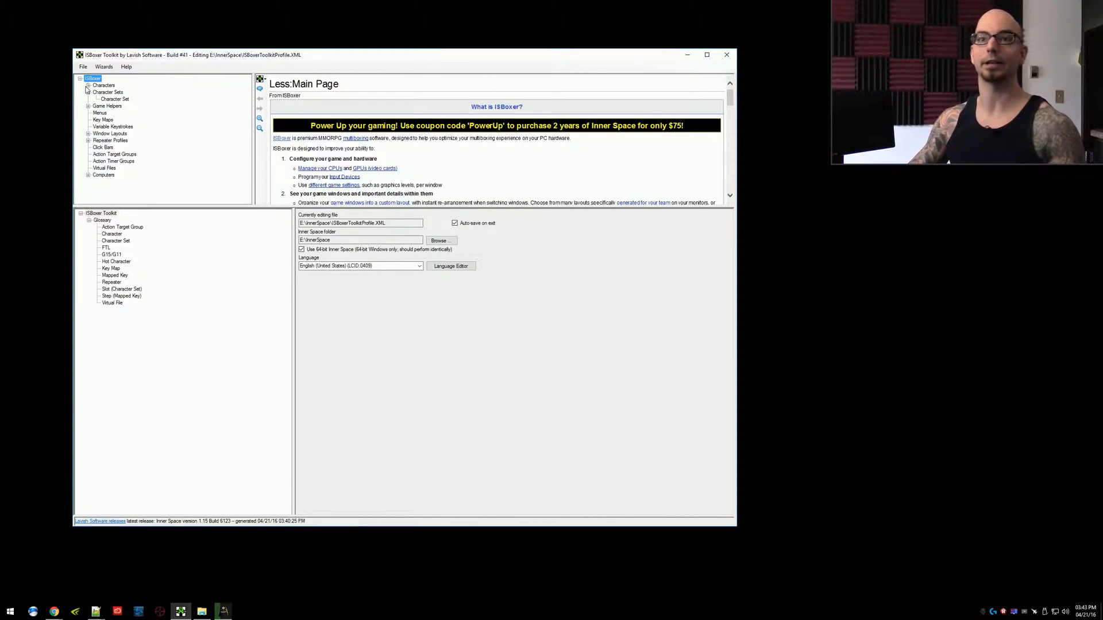
{"action": "left_click", "coordinate": [88, 85]}
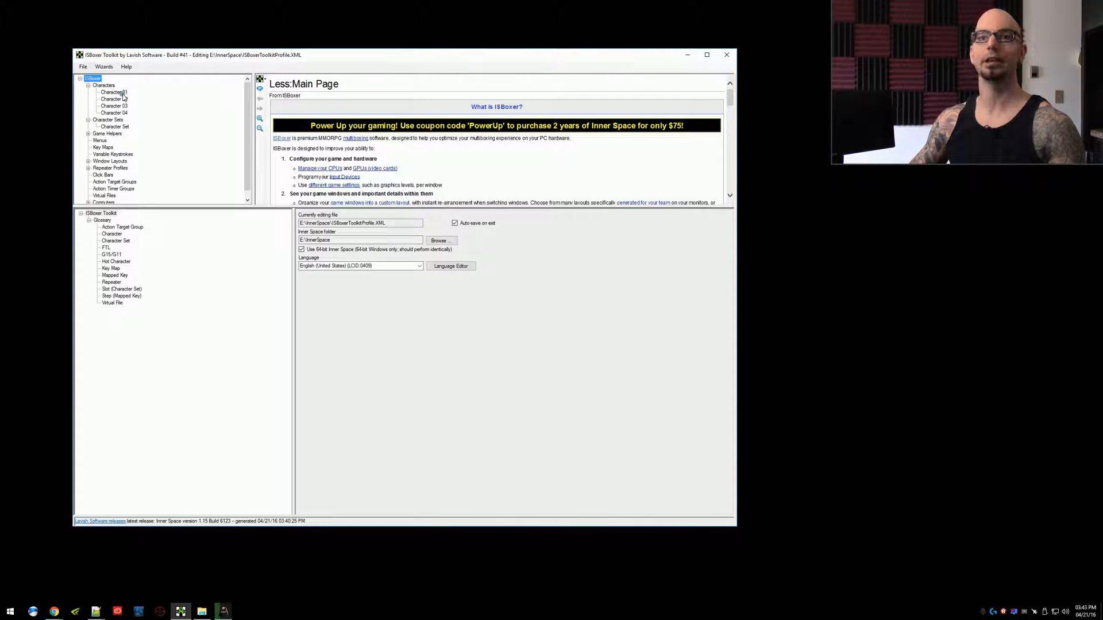
{"action": "left_click", "coordinate": [113, 92]}
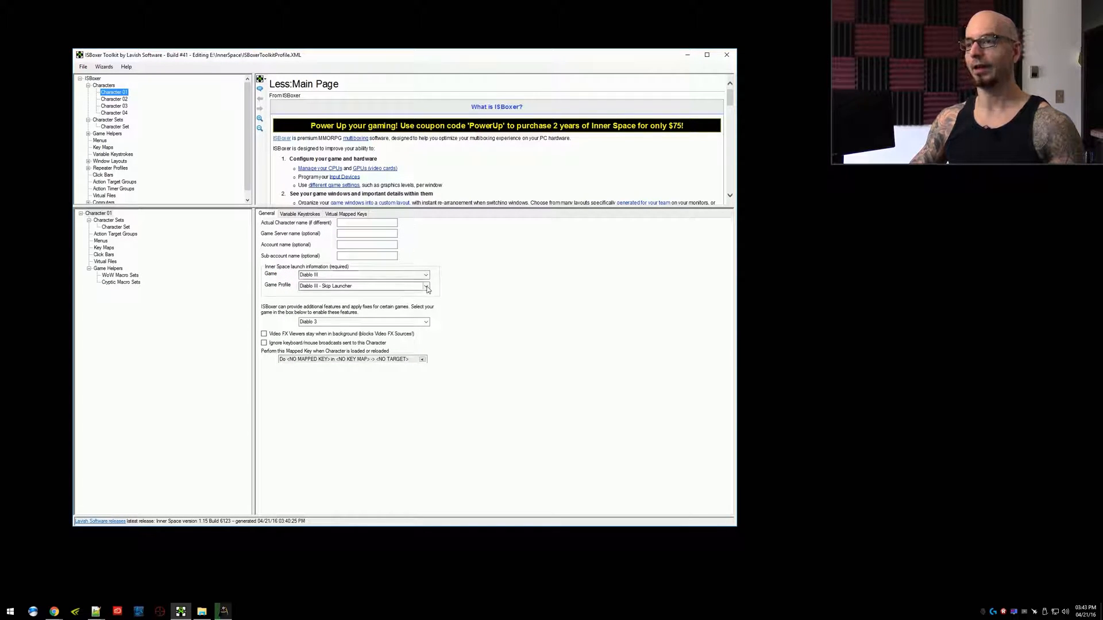
{"action": "left_click", "coordinate": [426, 286]}
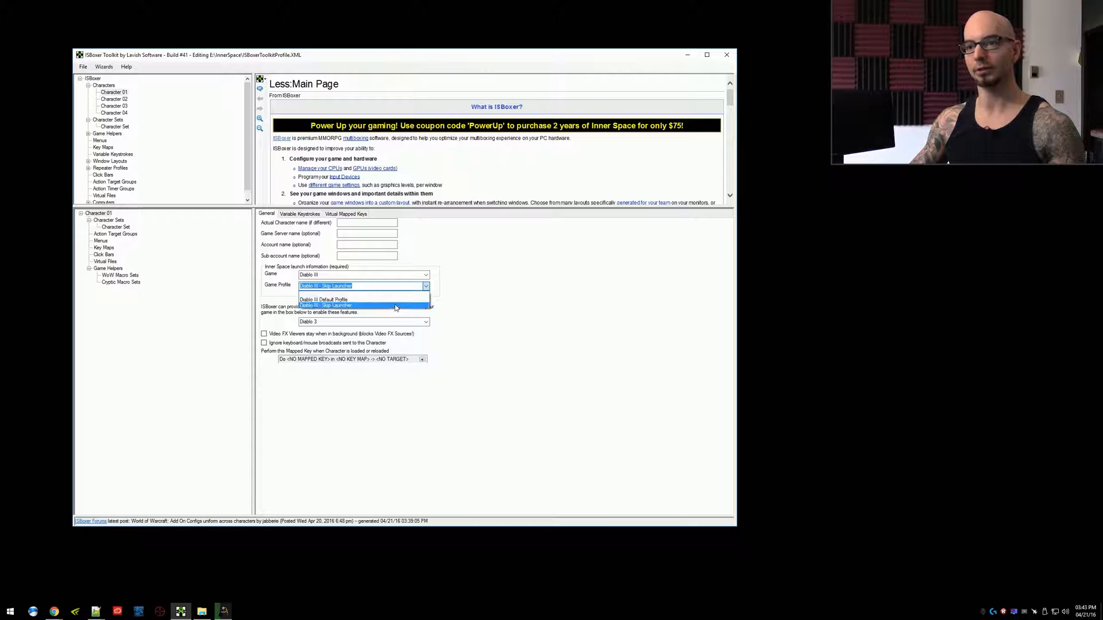
{"action": "left_click", "coordinate": [327, 305]}
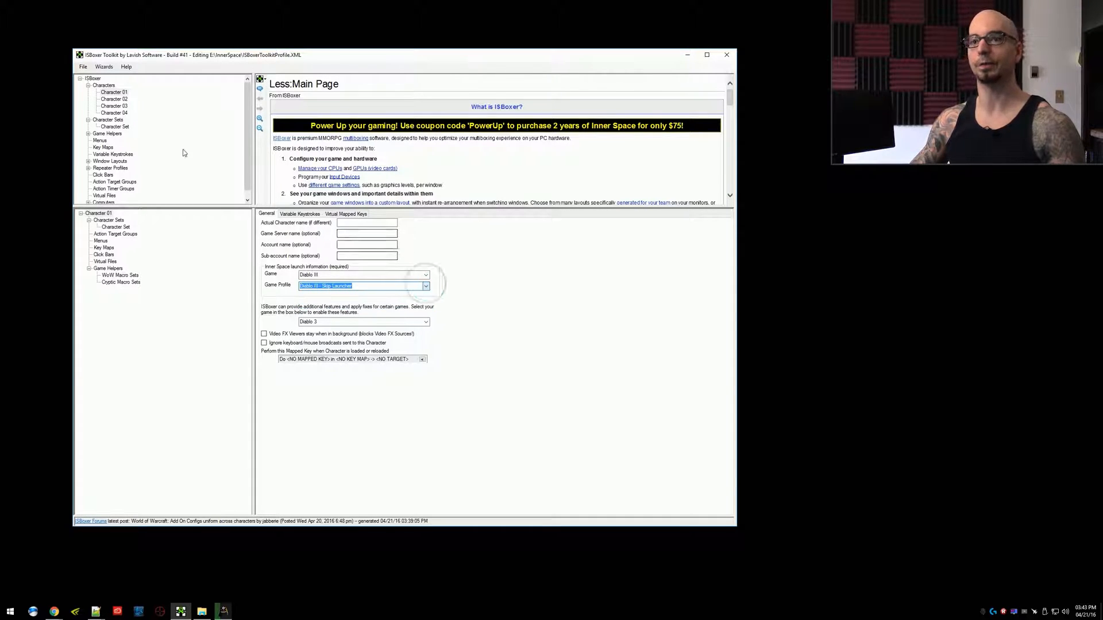
{"action": "left_click", "coordinate": [114, 98]}
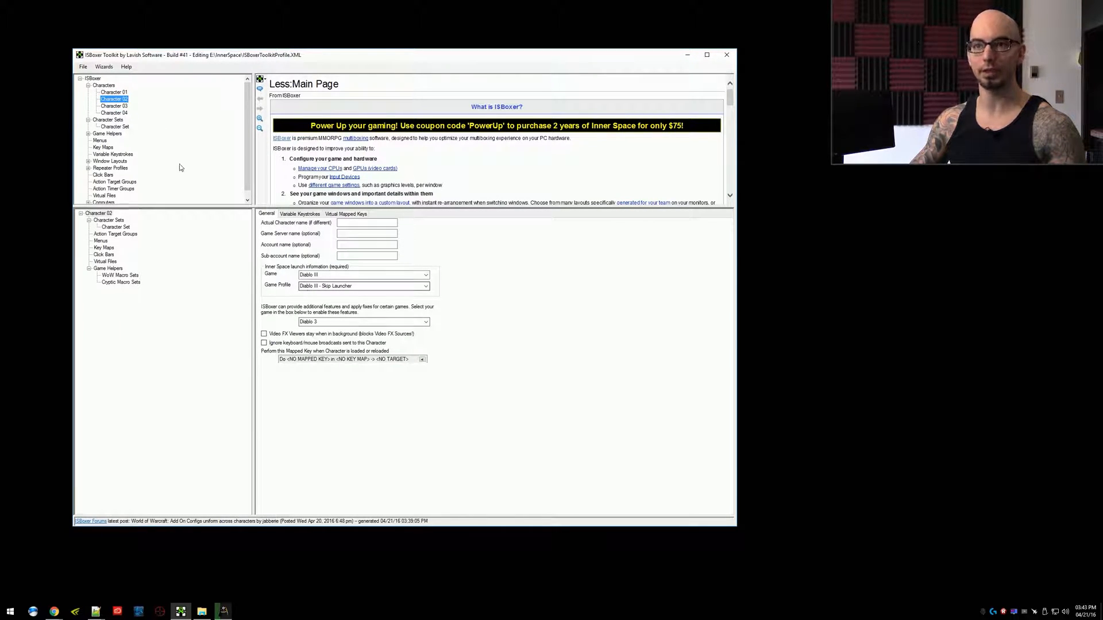
{"action": "left_click", "coordinate": [113, 106]}
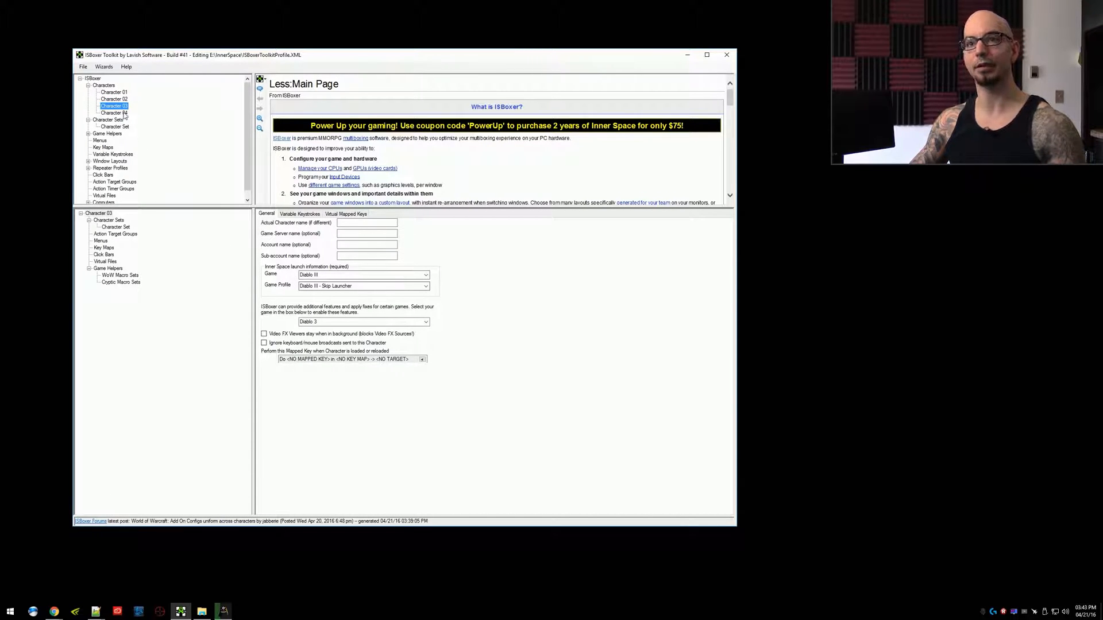
{"action": "left_click", "coordinate": [114, 113]}
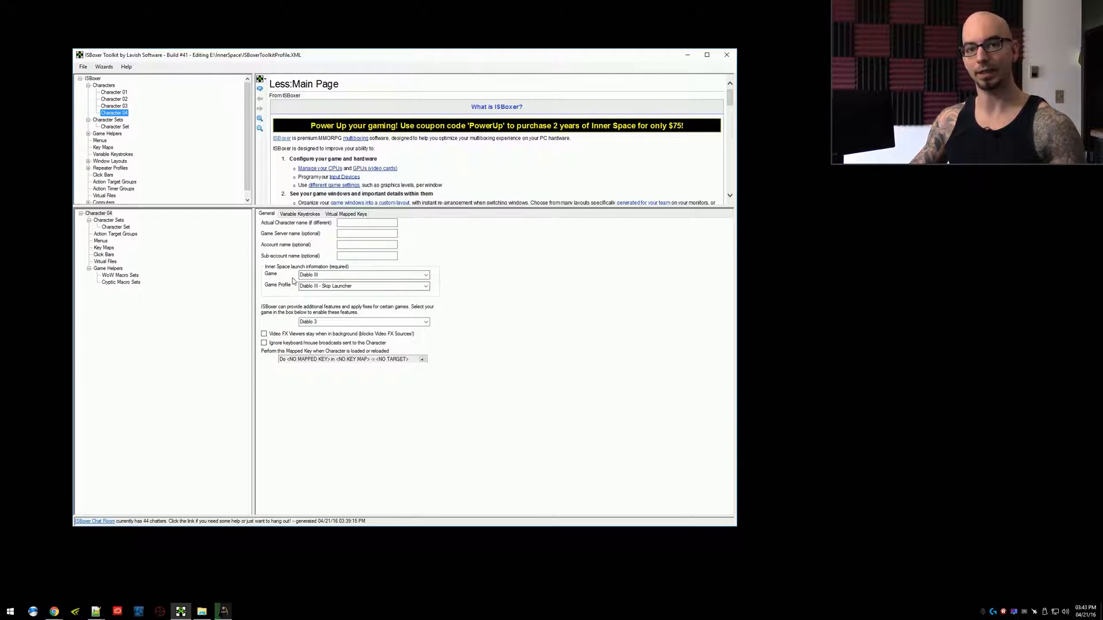
{"action": "left_click", "coordinate": [113, 92]}
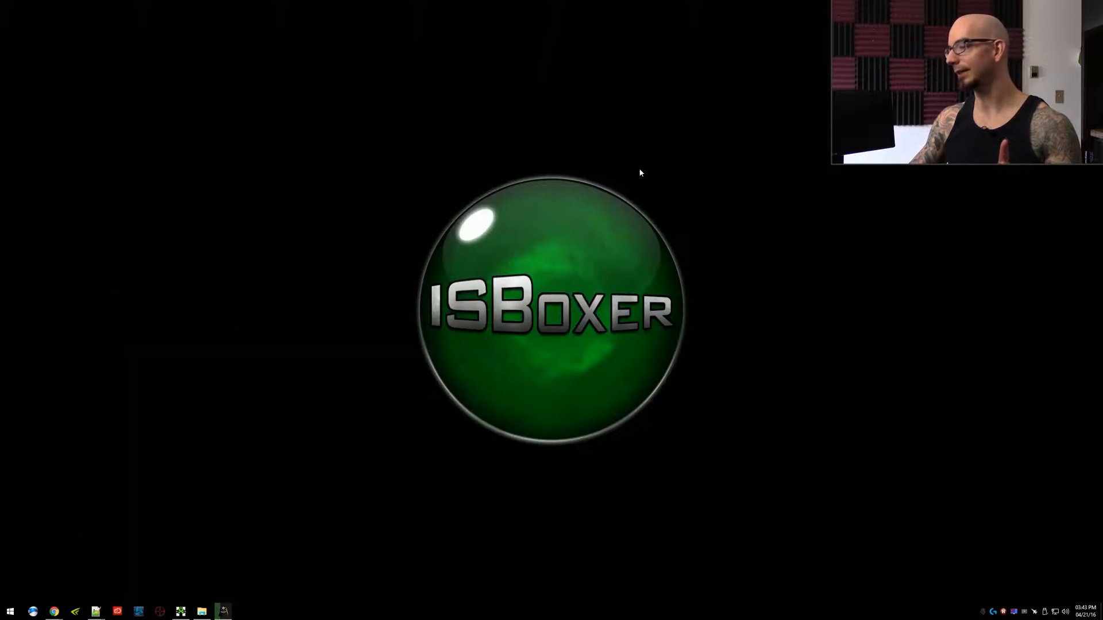
Launch Inner Space, approve the UAC prompt, and open its configuration from the tray icon.
{"action": "left_click", "coordinate": [244, 610]}
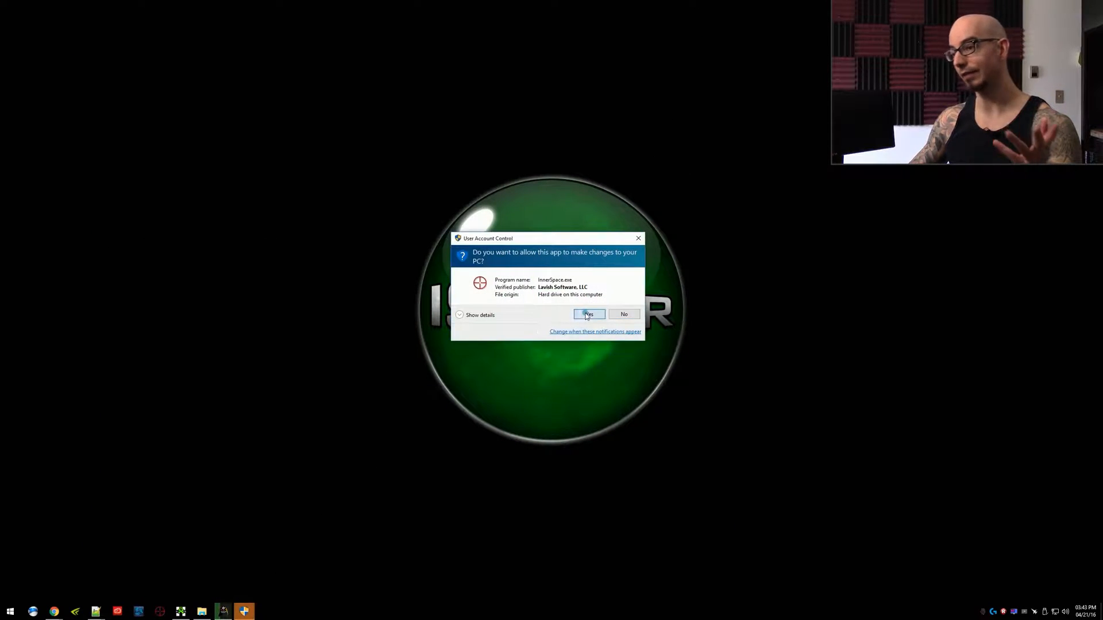
{"action": "left_click", "coordinate": [589, 314]}
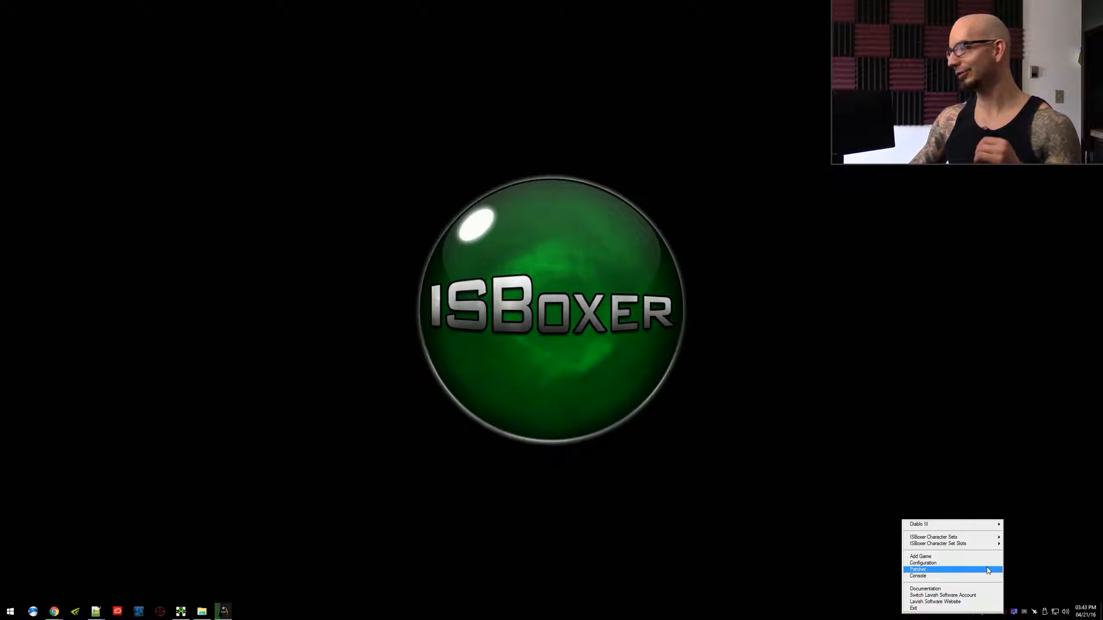
{"action": "left_click", "coordinate": [921, 569]}
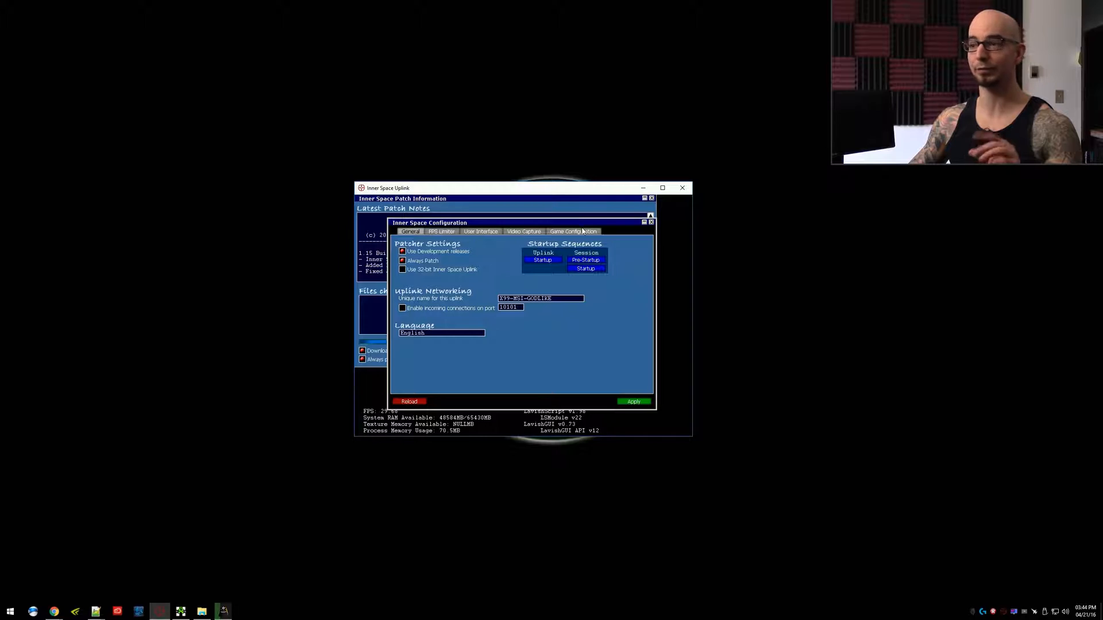
Show Diablo III's Skip Launcher and Default profiles under Game Configuration.
{"action": "left_click", "coordinate": [573, 231]}
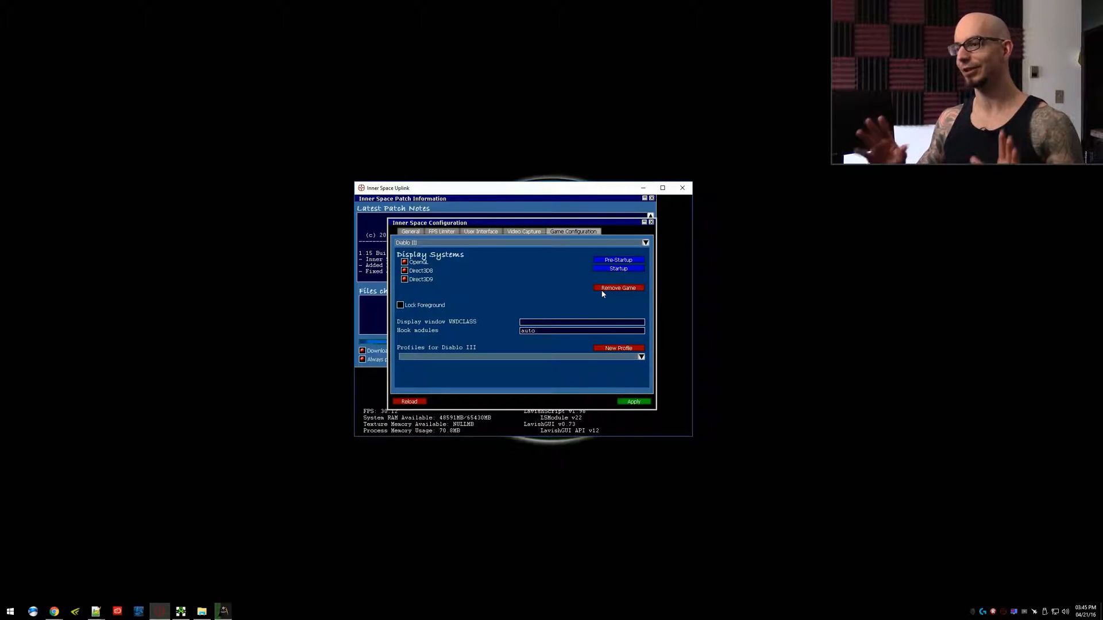
{"action": "mouse_move", "coordinate": [422, 353]}
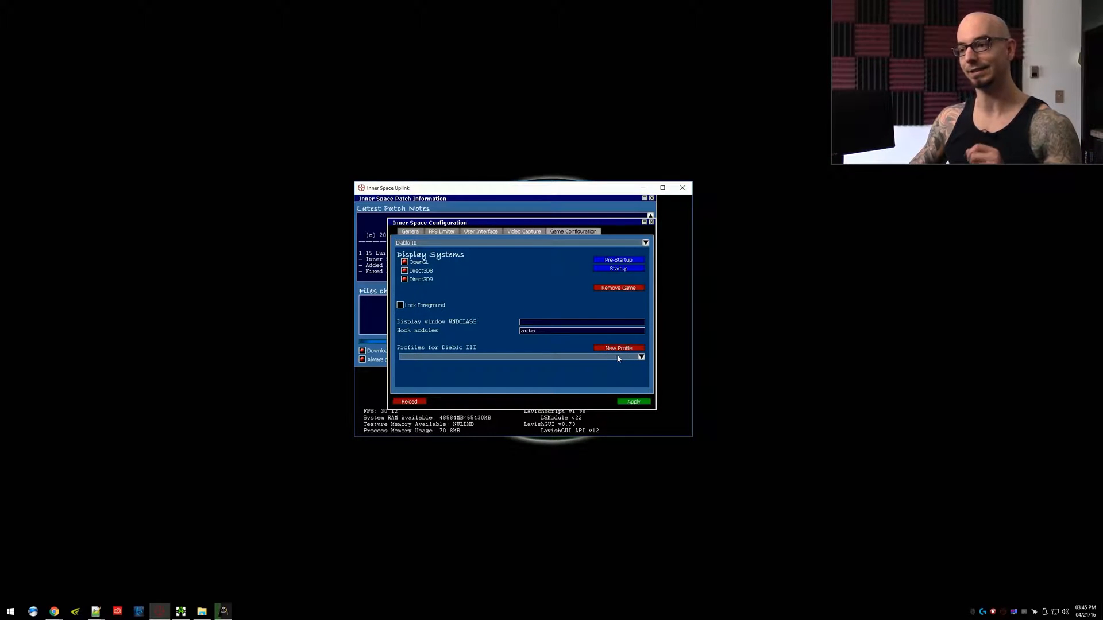
{"action": "left_click", "coordinate": [641, 356]}
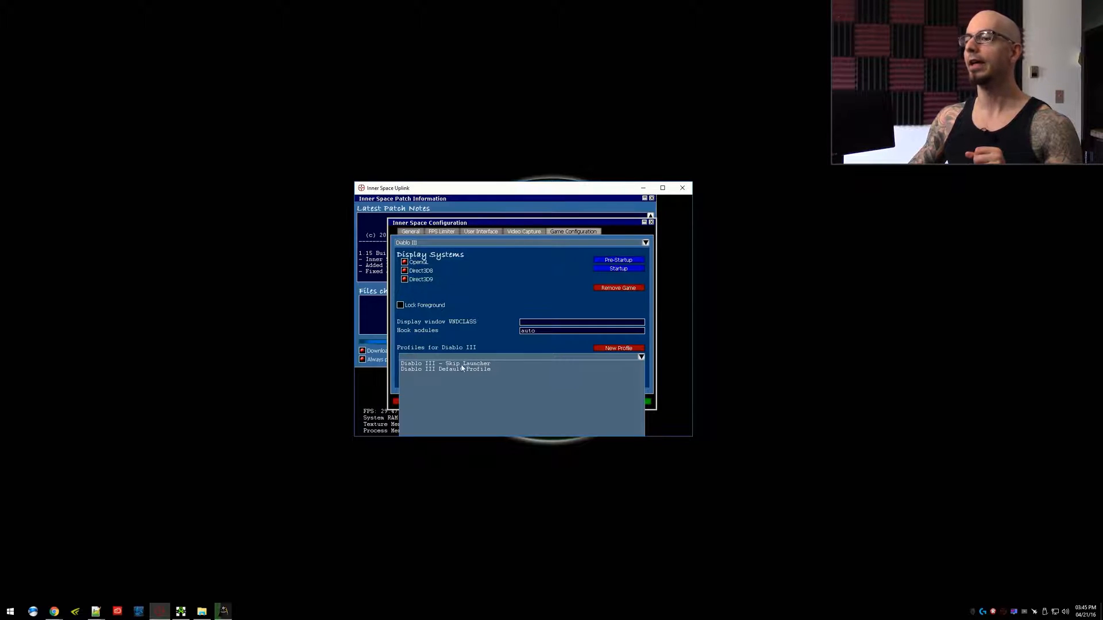
Open the Diablo III - Skip Launcher profile and edit its name to 'Diablo III'.
{"action": "double_click", "coordinate": [445, 363]}
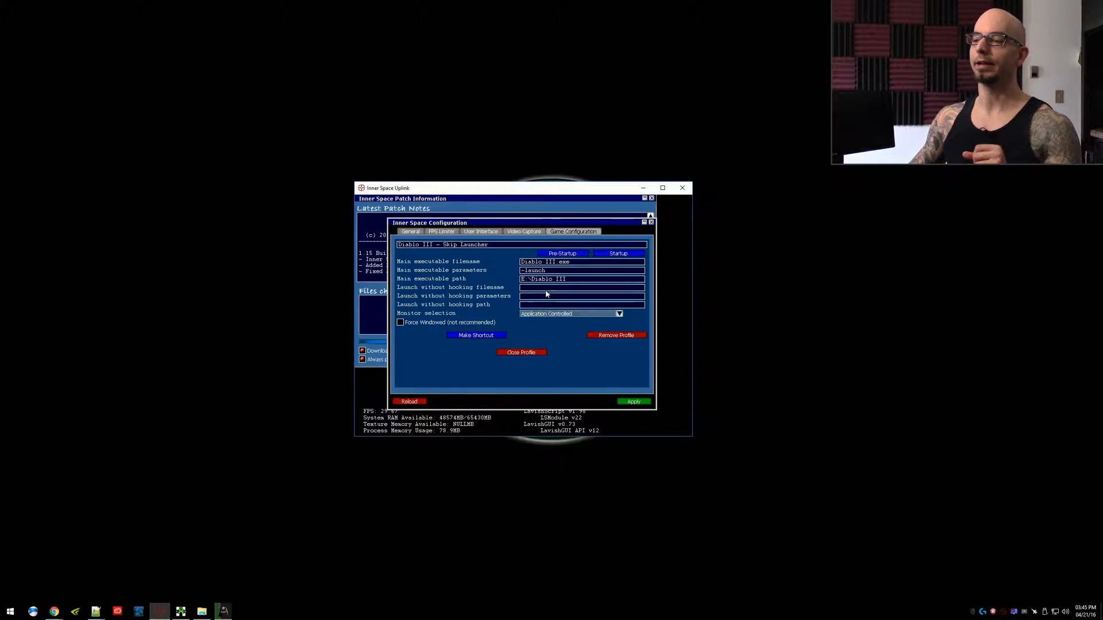
{"action": "mouse_move", "coordinate": [423, 269]}
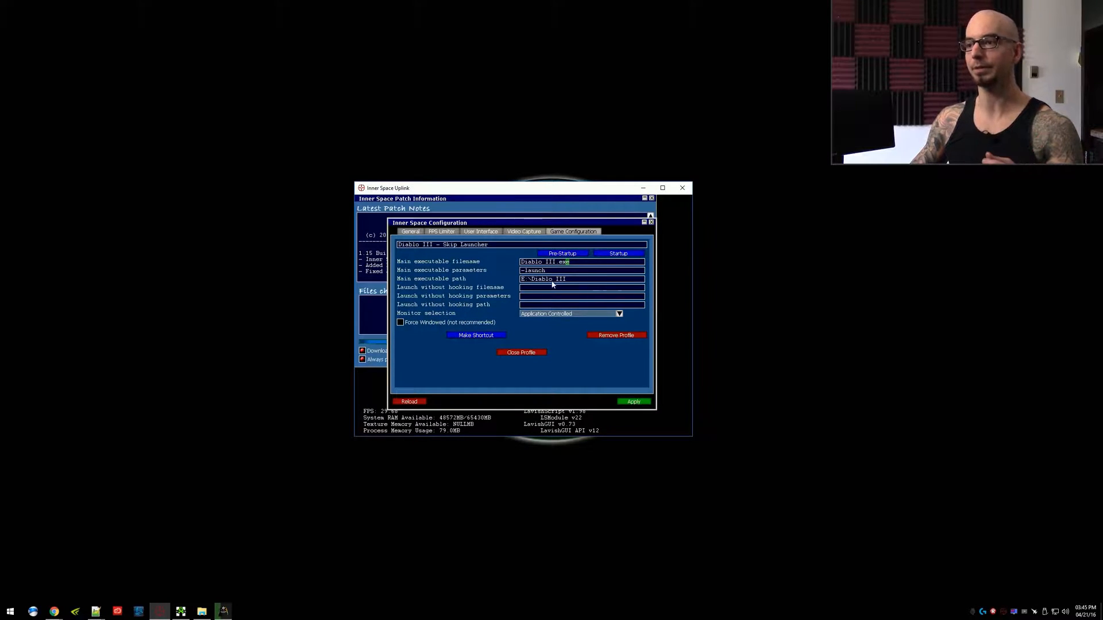
{"action": "left_click", "coordinate": [581, 279]}
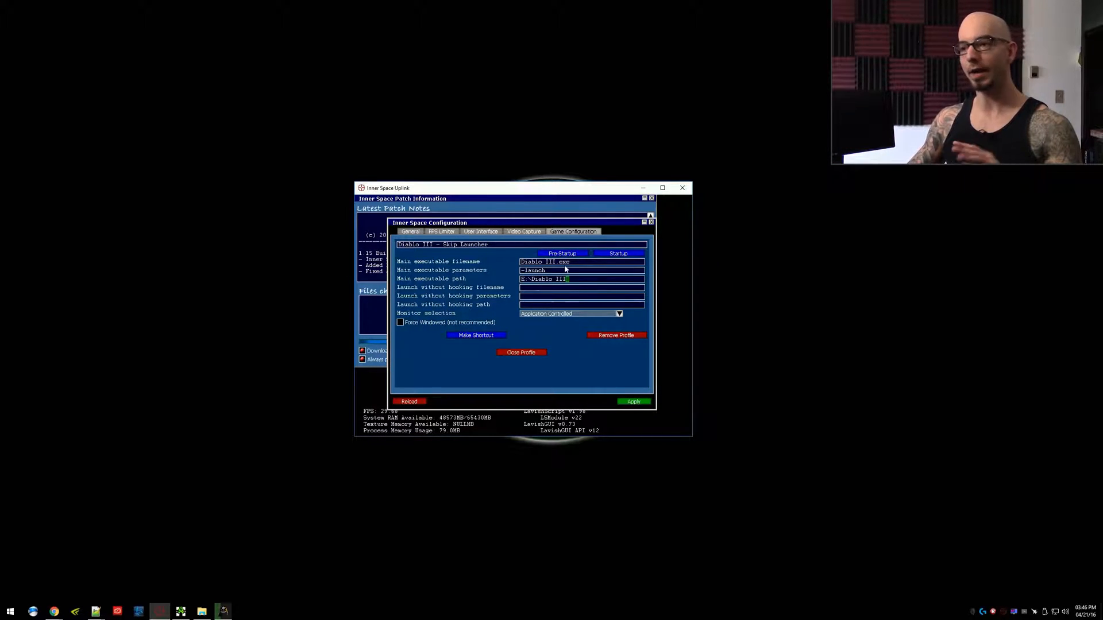
{"action": "mouse_move", "coordinate": [496, 252]}
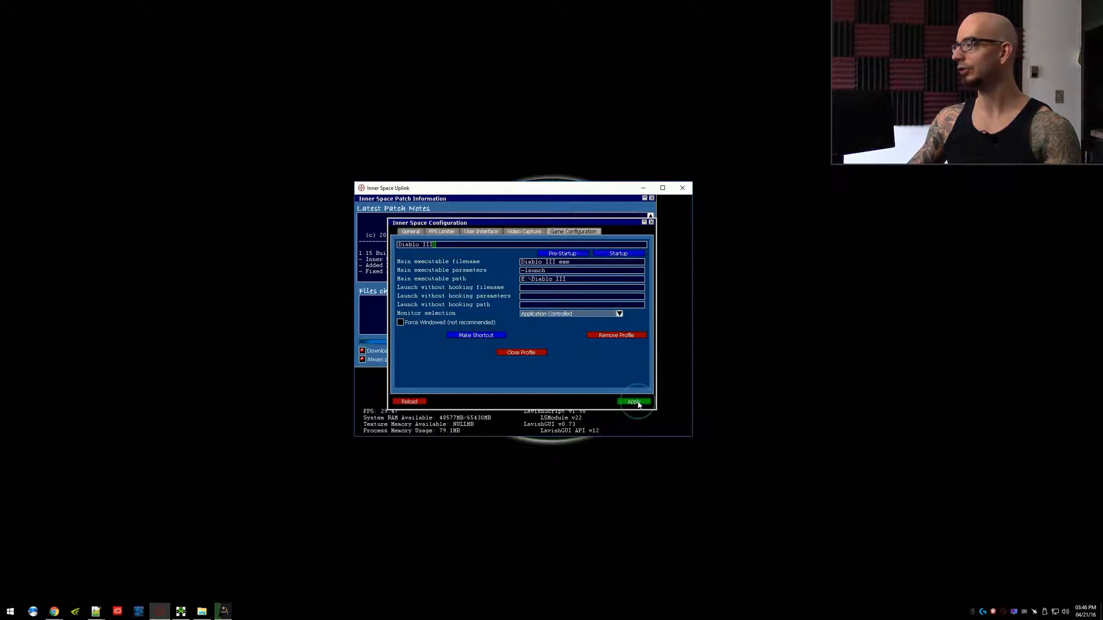
Apply the 'Diablo III' profile name change.
{"action": "left_click", "coordinate": [633, 401]}
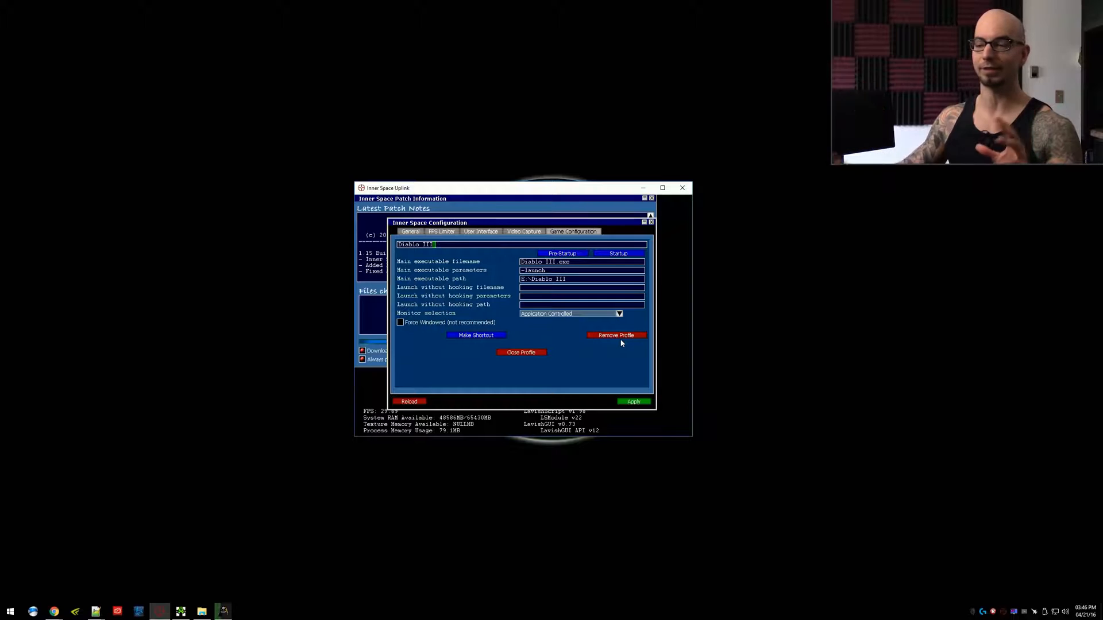
{"action": "mouse_move", "coordinate": [533, 360]}
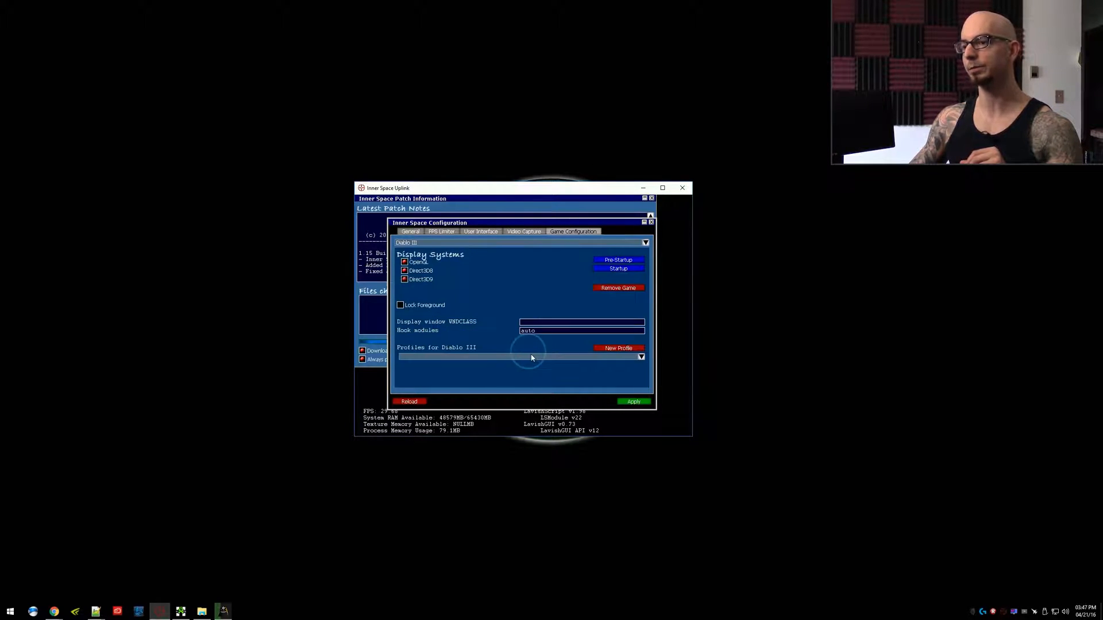
{"action": "mouse_move", "coordinate": [447, 301]}
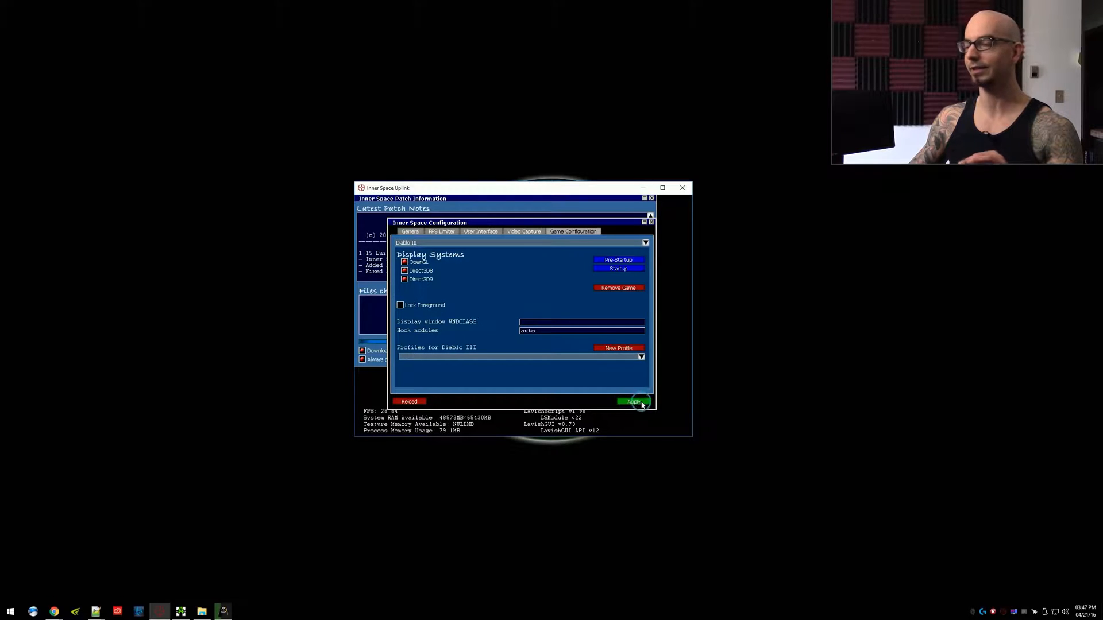
Apply, verify the profile list shows 'Diablo III', and close the Configuration window.
{"action": "left_click", "coordinate": [634, 402]}
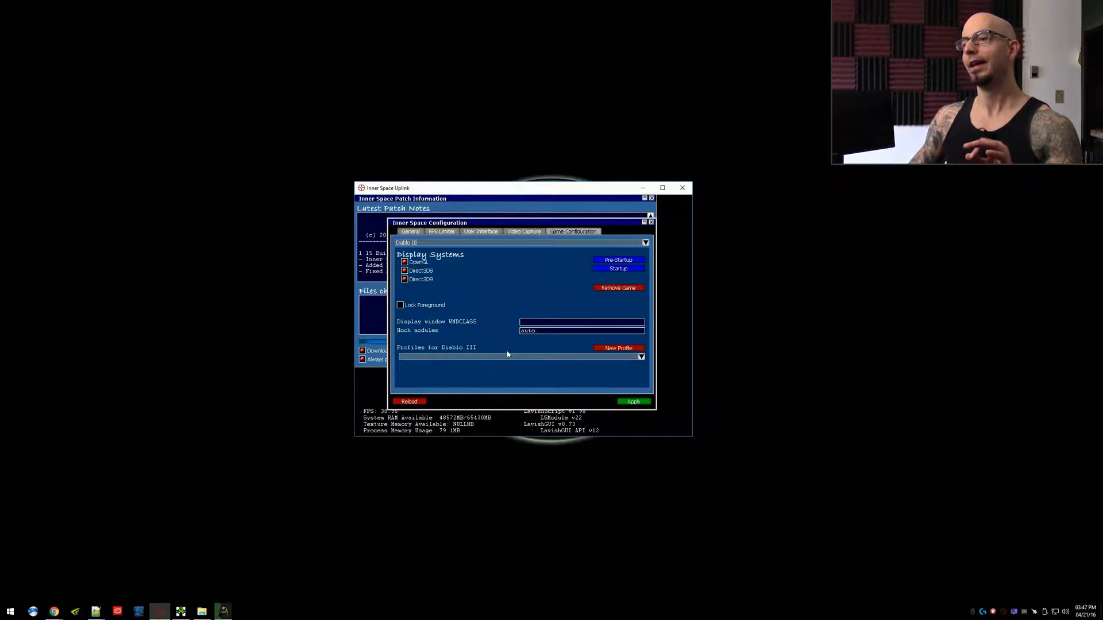
{"action": "left_click", "coordinate": [641, 356]}
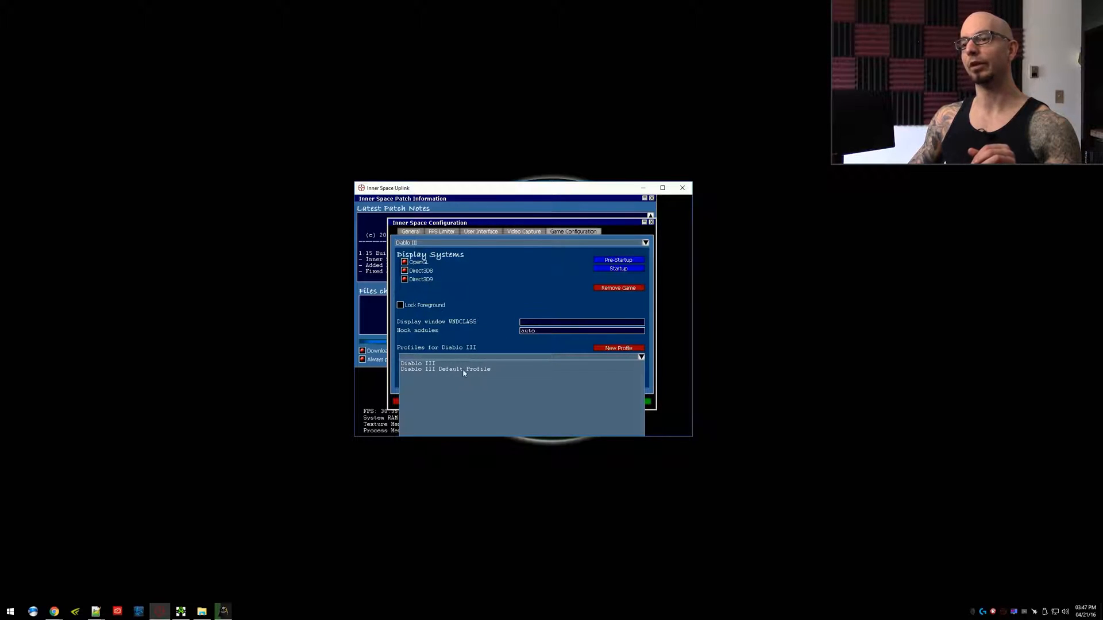
{"action": "double_click", "coordinate": [445, 369]}
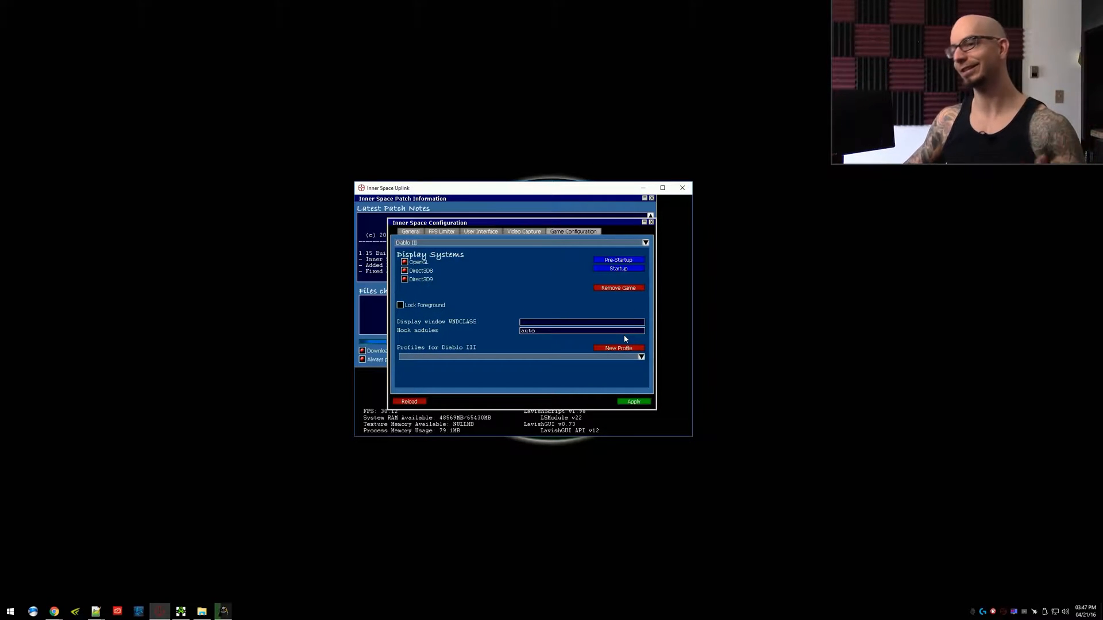
{"action": "left_click", "coordinate": [641, 356]}
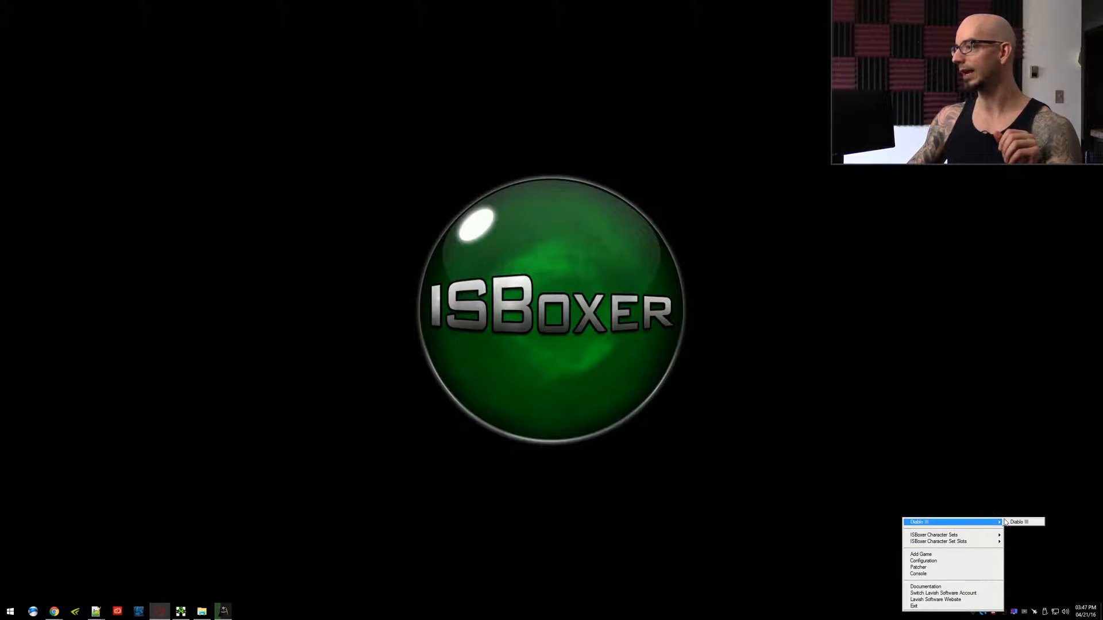
{"action": "mouse_move", "coordinate": [1020, 522]}
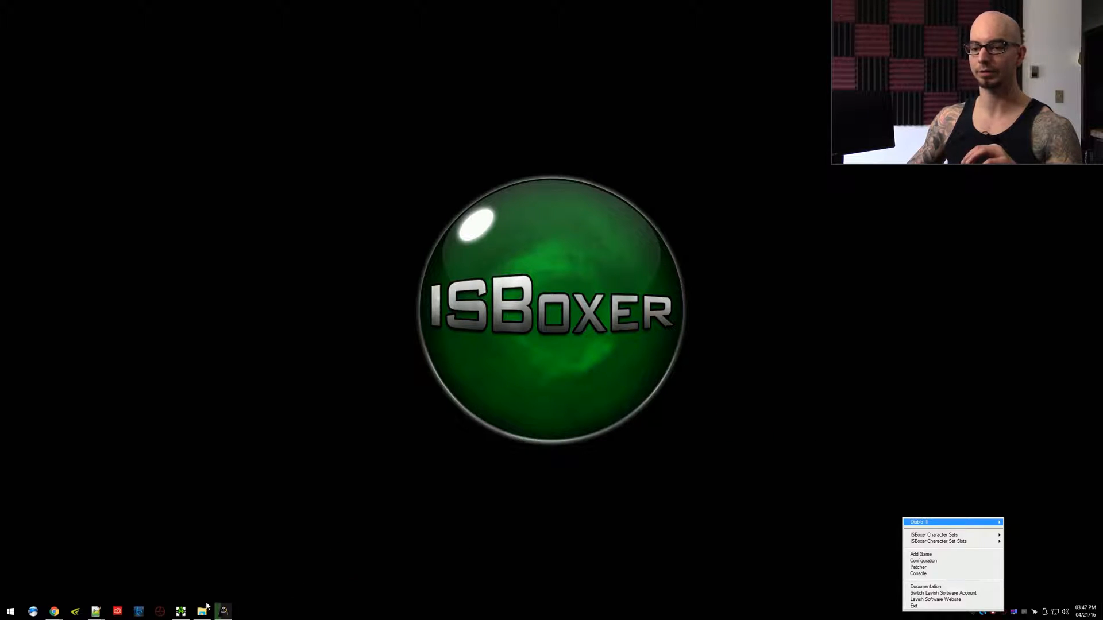
Assign the Diablo III game profile to Characters 01–04 and recheck Character 01.
{"action": "left_click", "coordinate": [923, 560]}
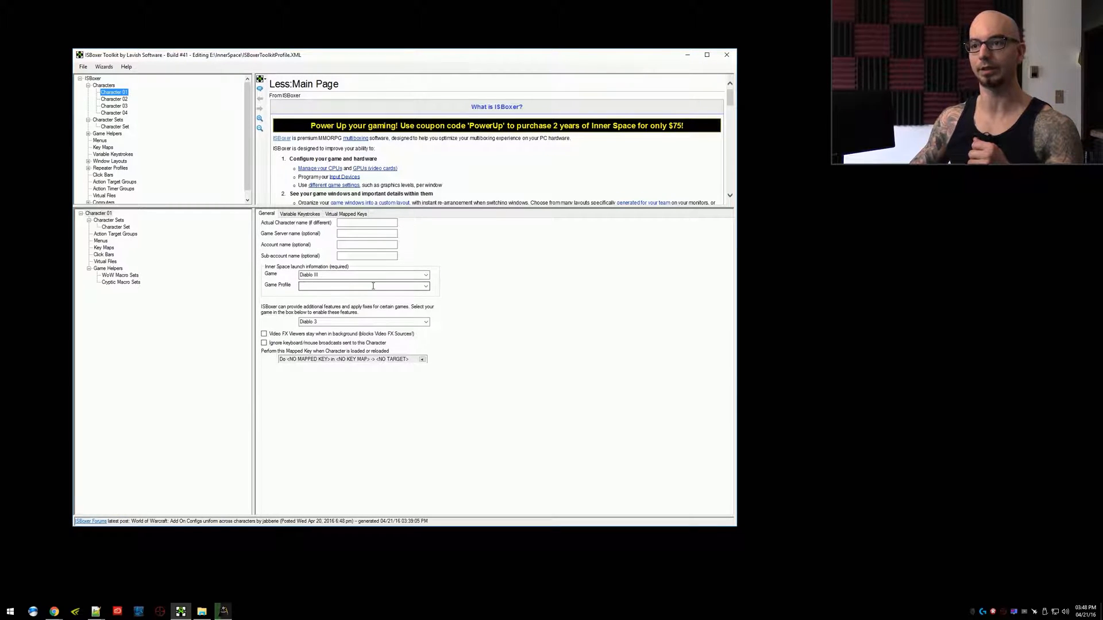
{"action": "left_click", "coordinate": [113, 106]}
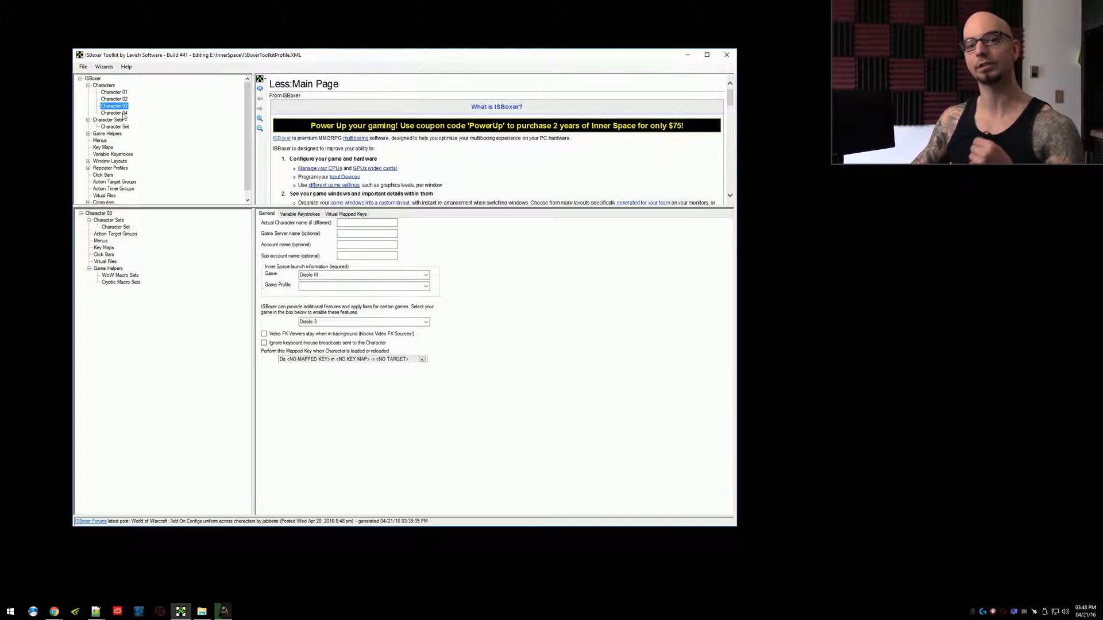
{"action": "left_click", "coordinate": [113, 113]}
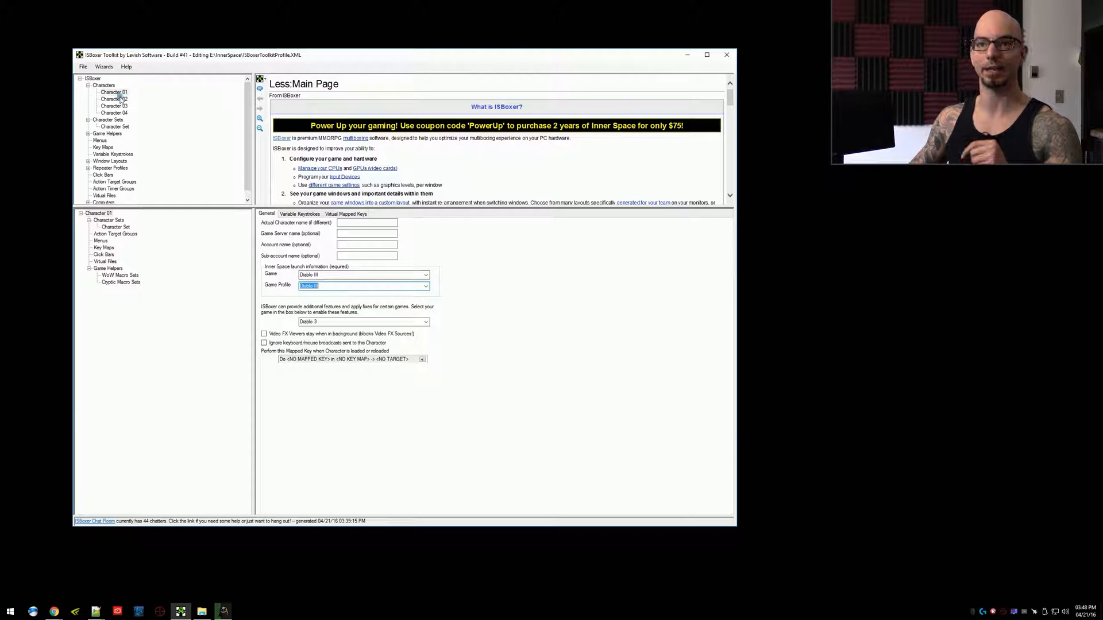
{"action": "left_click", "coordinate": [114, 98]}
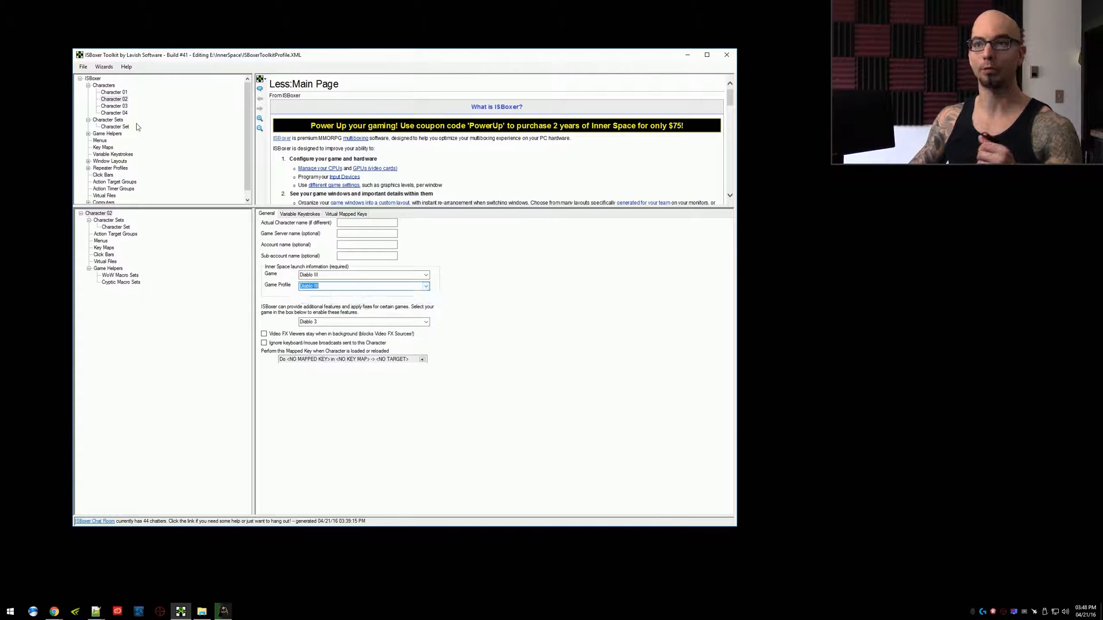
{"action": "left_click", "coordinate": [426, 285]}
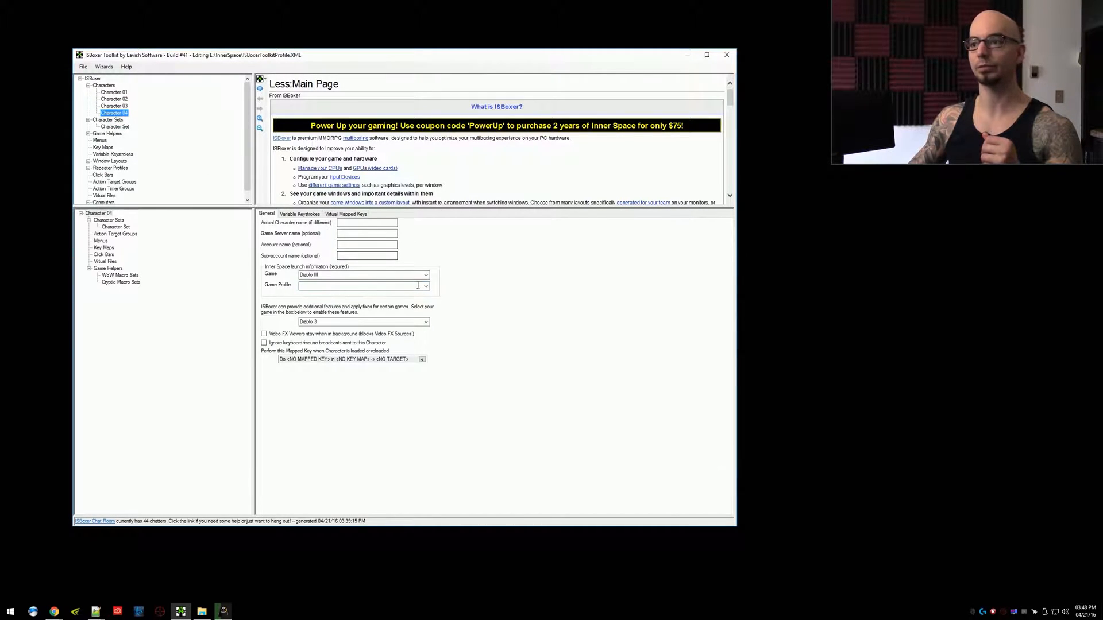
{"action": "left_click", "coordinate": [425, 285]}
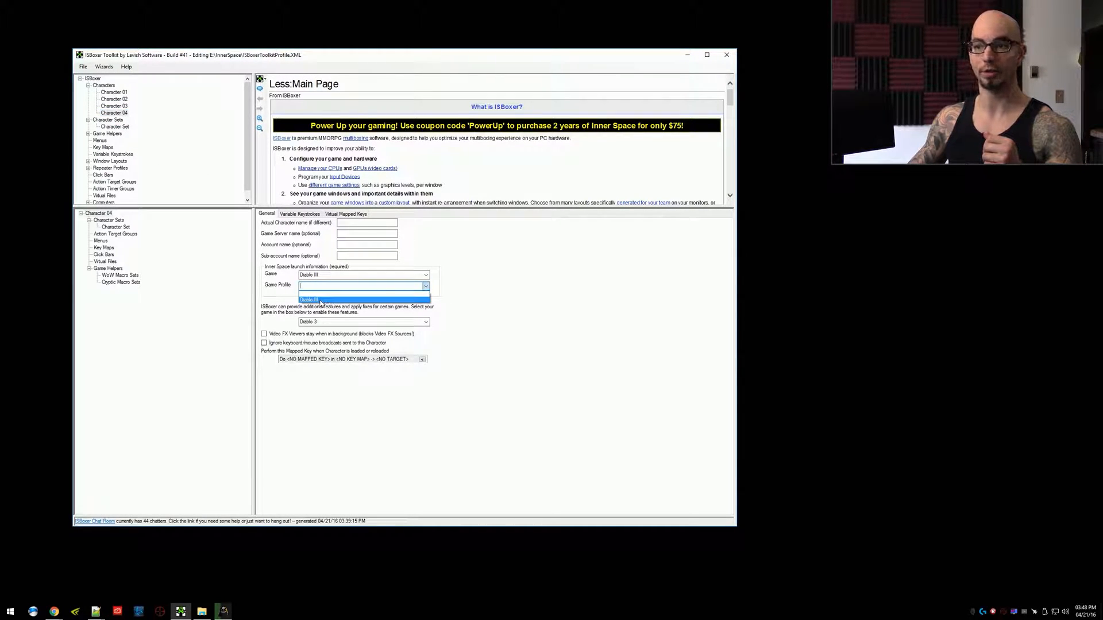
{"action": "left_click", "coordinate": [332, 299]}
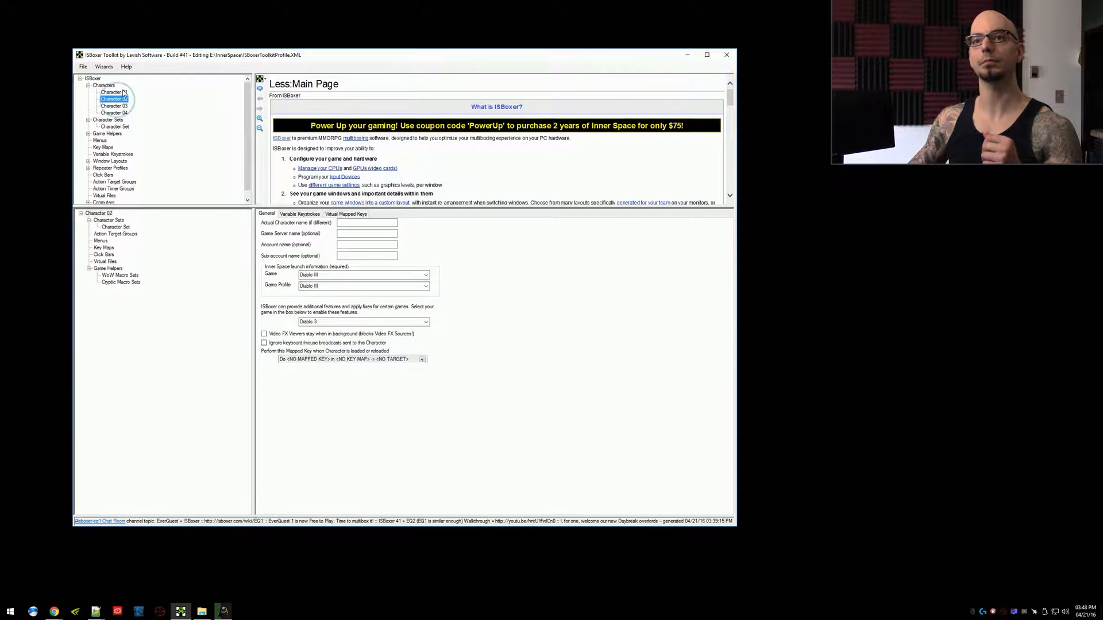
{"action": "left_click", "coordinate": [114, 92]}
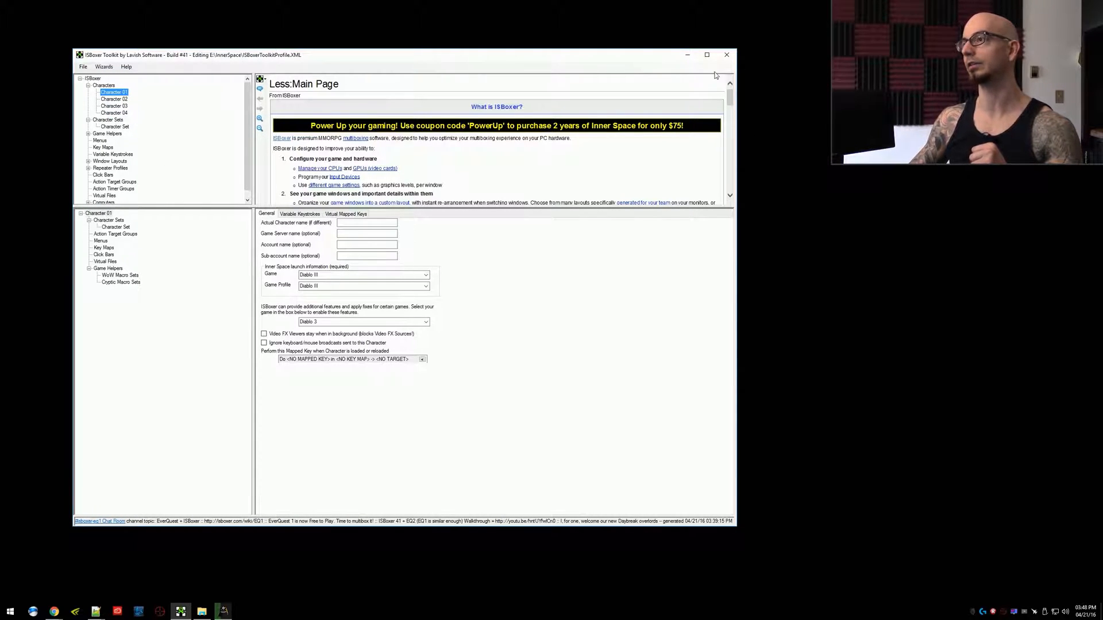
{"action": "mouse_move", "coordinate": [688, 57]}
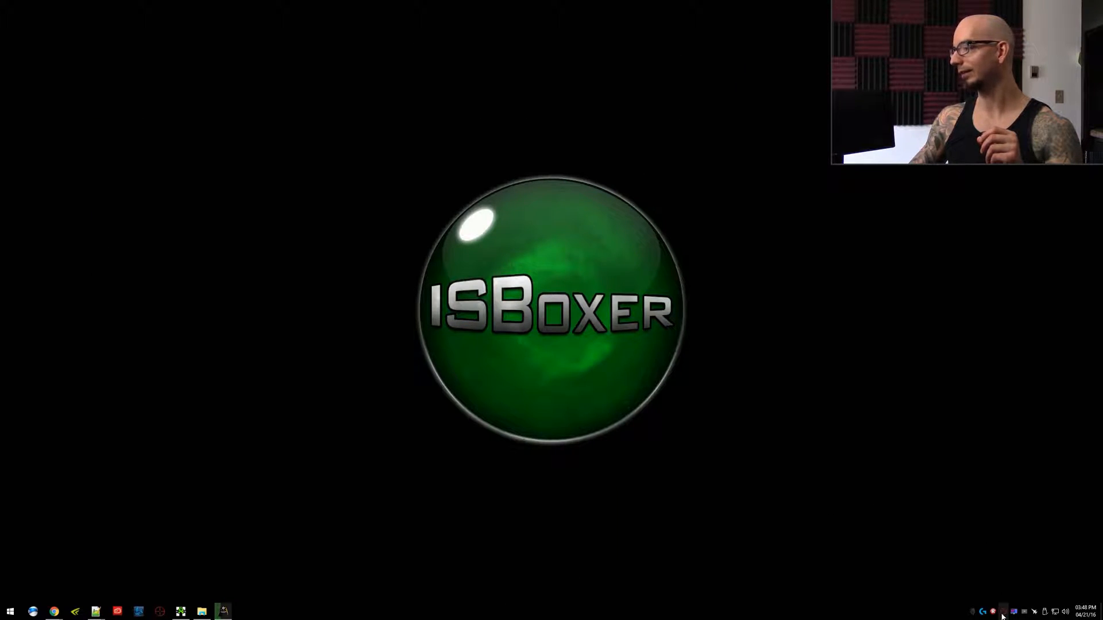
Reopen Inner Space configuration, adjust the World of Warcraft - Legion Alpha profile, then close.
{"action": "left_click", "coordinate": [993, 612]}
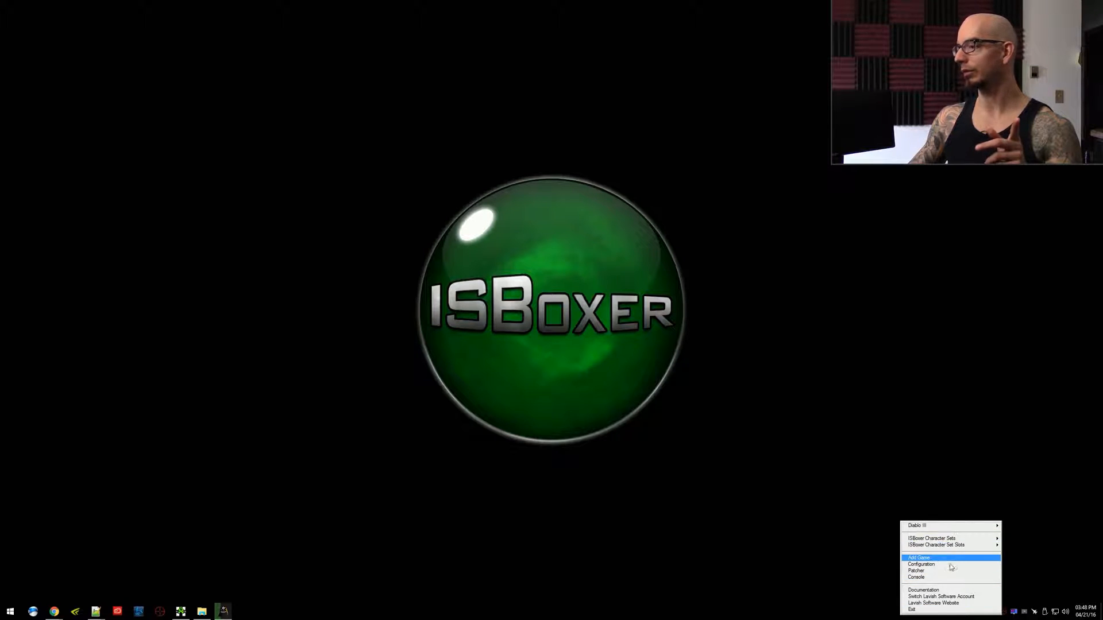
{"action": "left_click", "coordinate": [921, 564]}
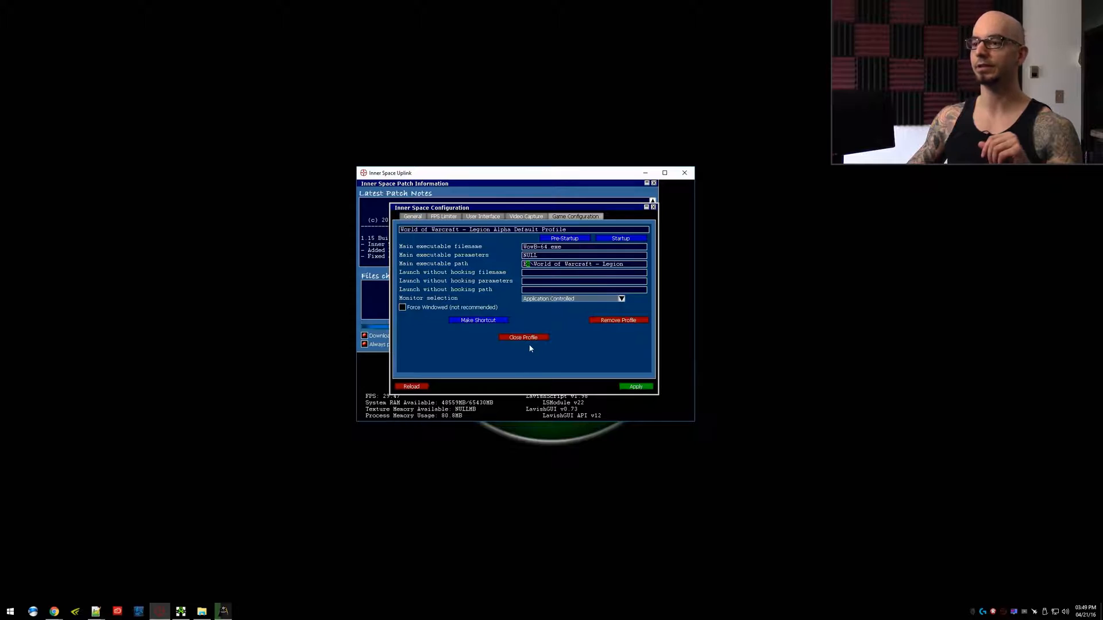
{"action": "left_click", "coordinate": [522, 338]}
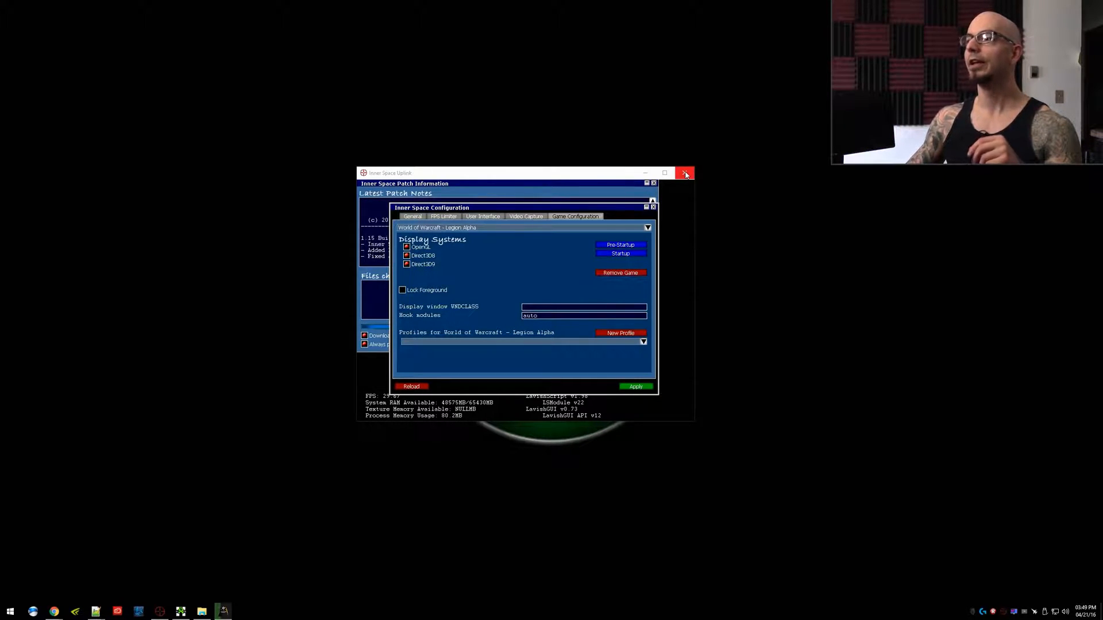
{"action": "mouse_move", "coordinate": [683, 173]}
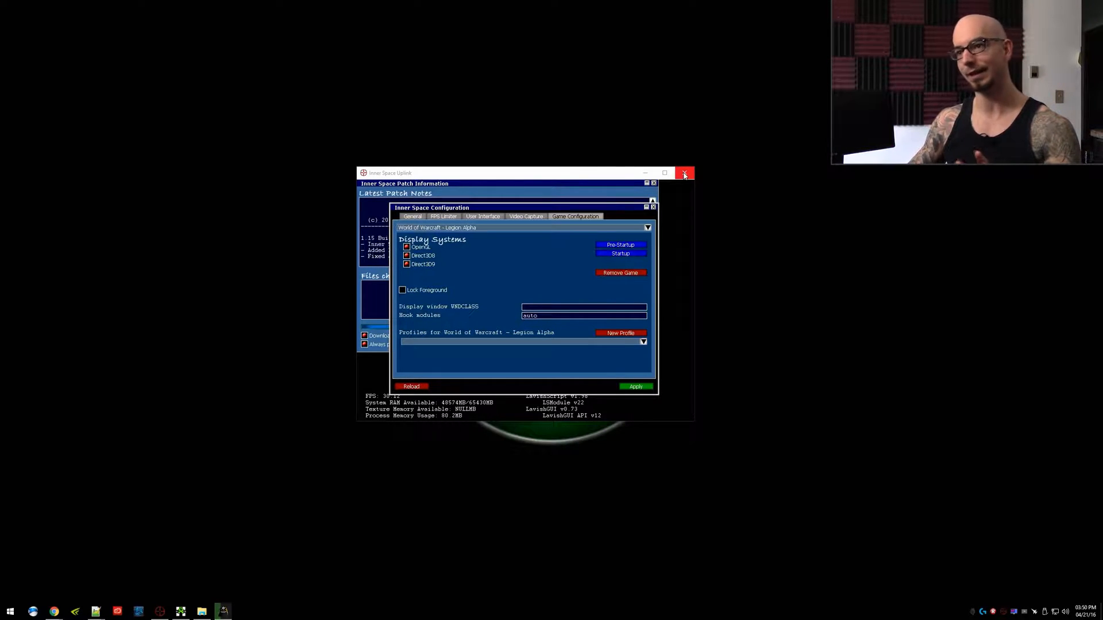
{"action": "left_click", "coordinate": [683, 173]}
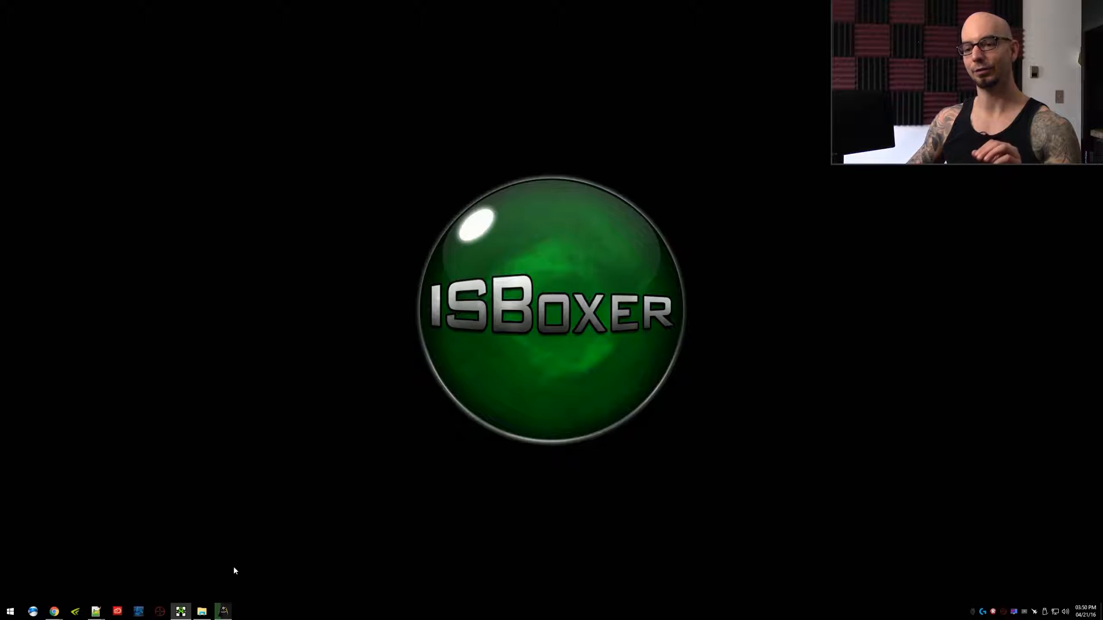
In the InnerSpace folder, bring up the context menu for GameConfiguration.XML.
{"action": "left_click", "coordinate": [201, 611]}
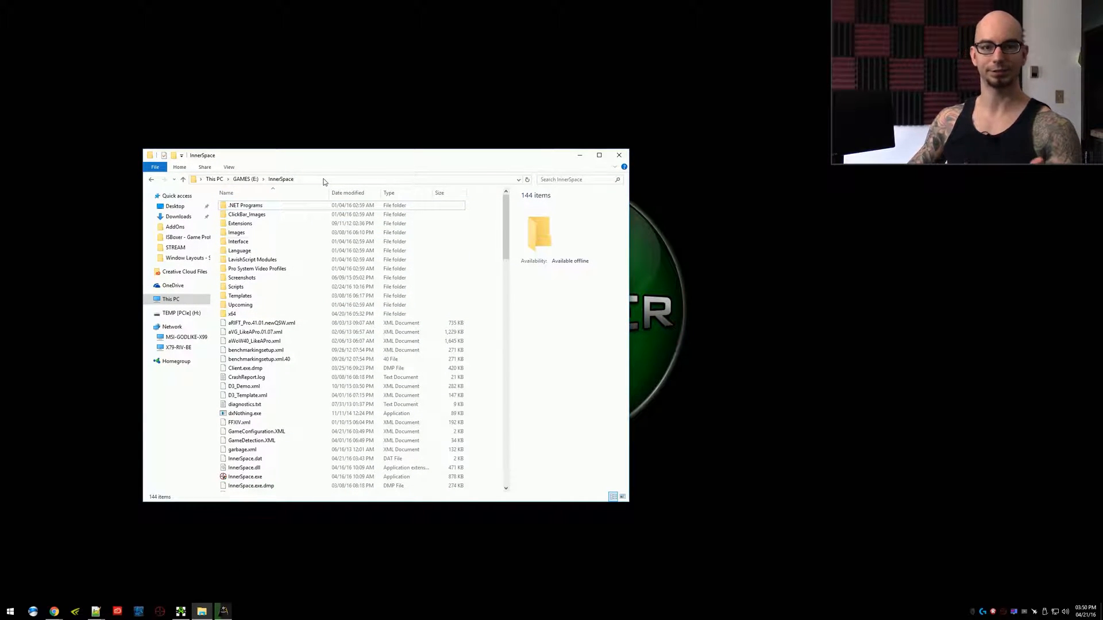
{"action": "left_click", "coordinate": [257, 432]}
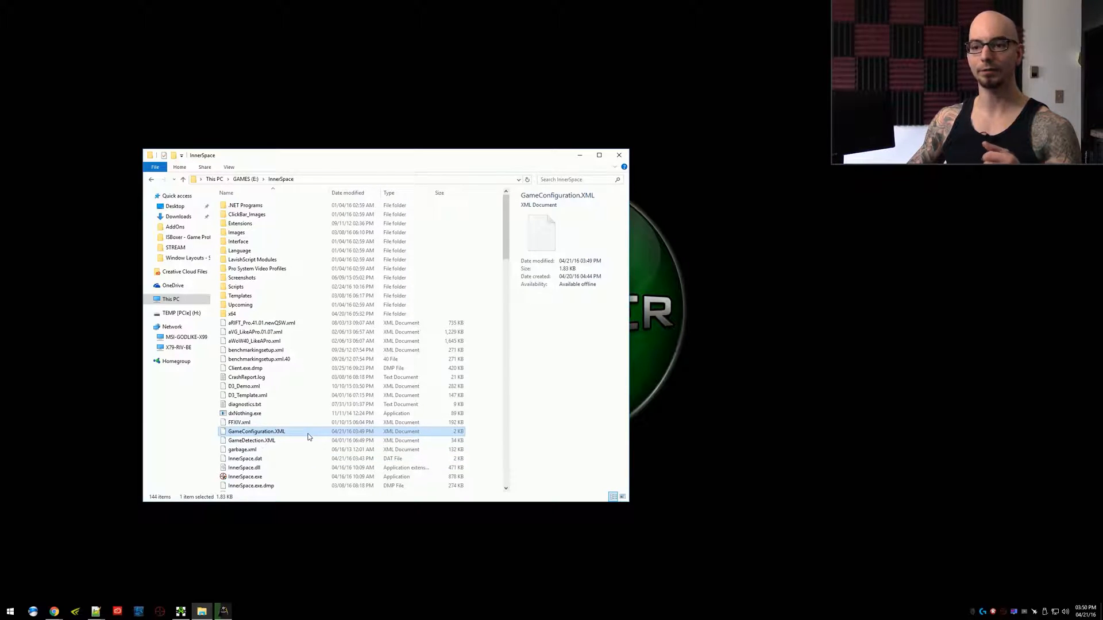
{"action": "mouse_move", "coordinate": [288, 431]}
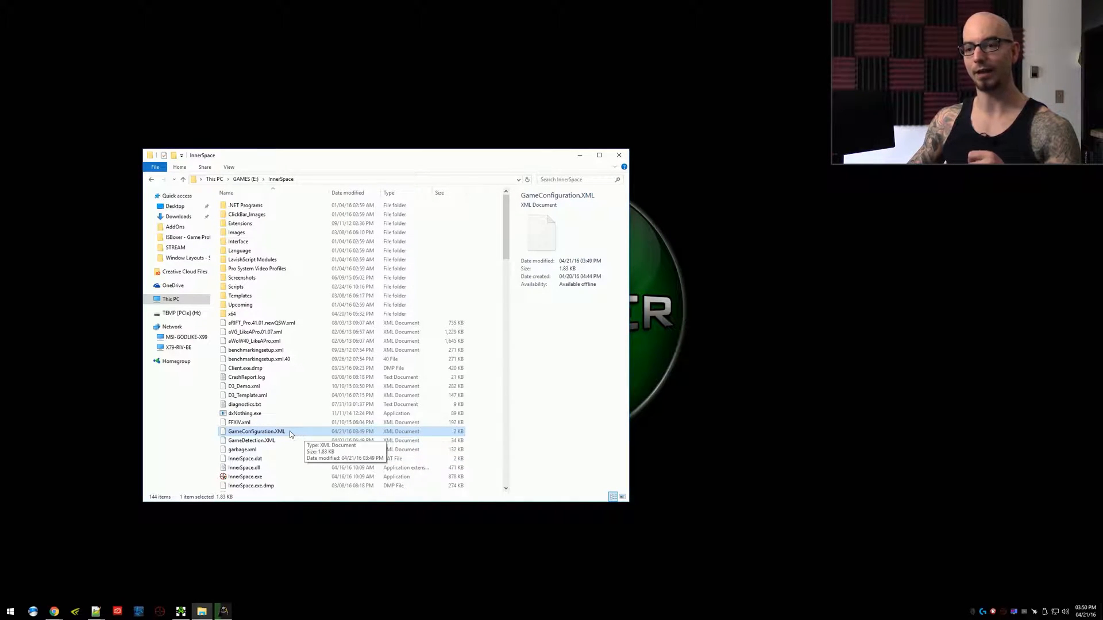
{"action": "right_click", "coordinate": [256, 431]}
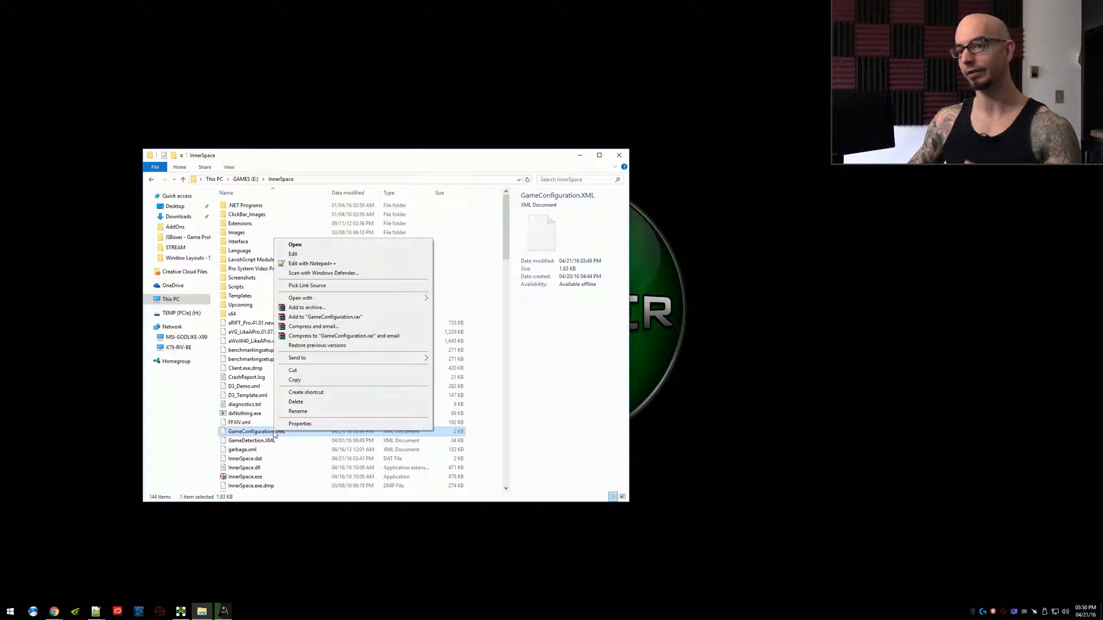
{"action": "mouse_move", "coordinate": [311, 263]}
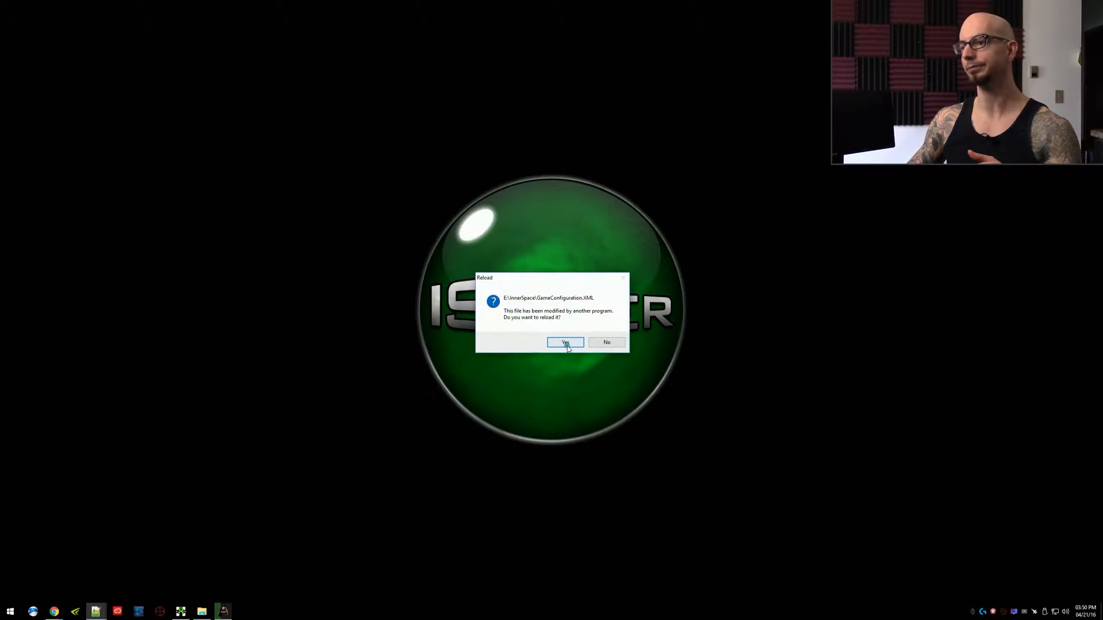
Rename the game to 'World of Warcraft - ALPHA', relaunch Inner Space, and reload the file.
{"action": "left_click", "coordinate": [564, 342]}
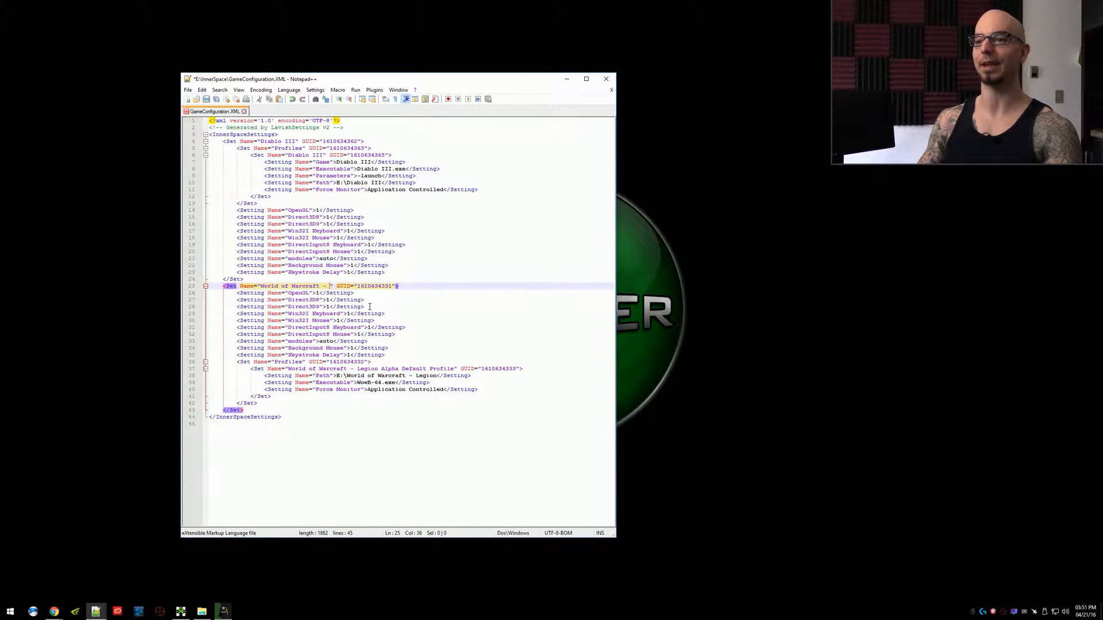
{"action": "type", "text": "ALPHA"}
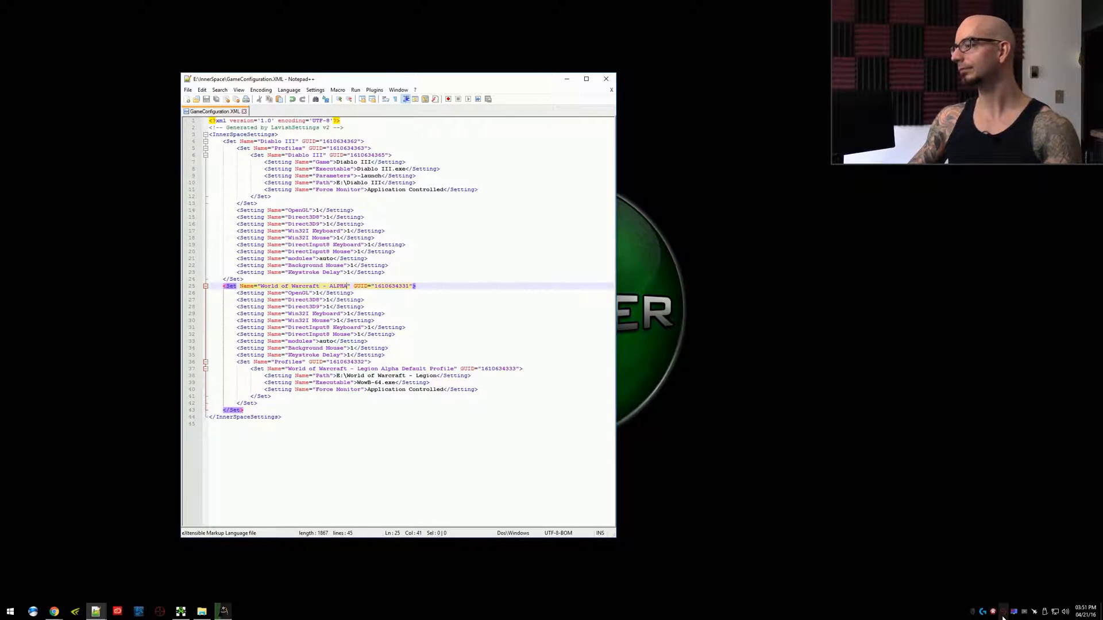
{"action": "left_click", "coordinate": [993, 612]}
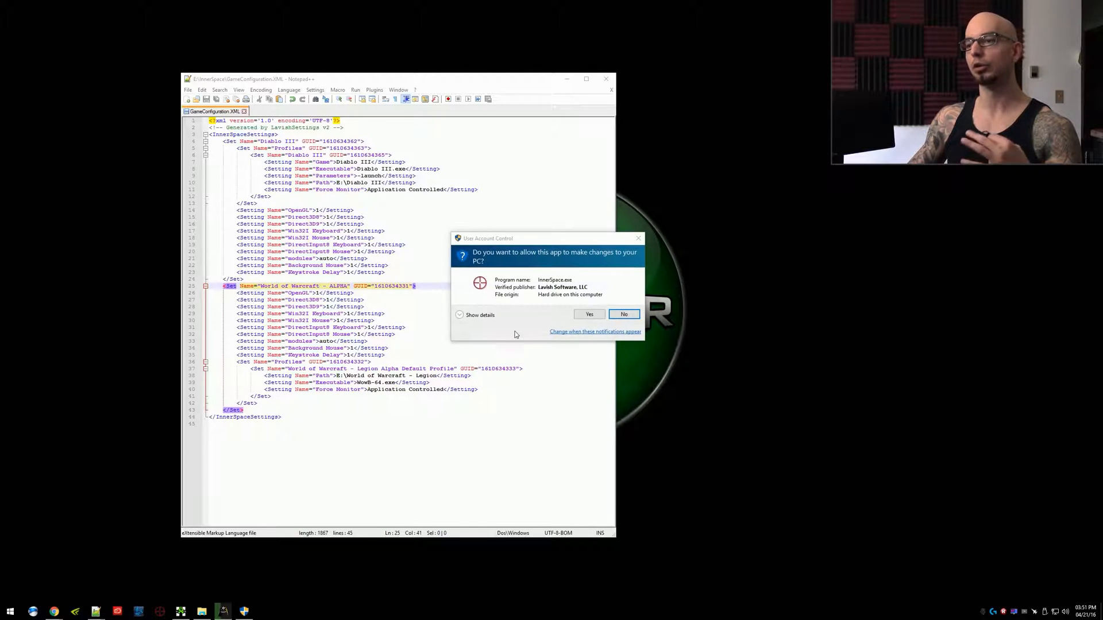
{"action": "left_click", "coordinate": [623, 314]}
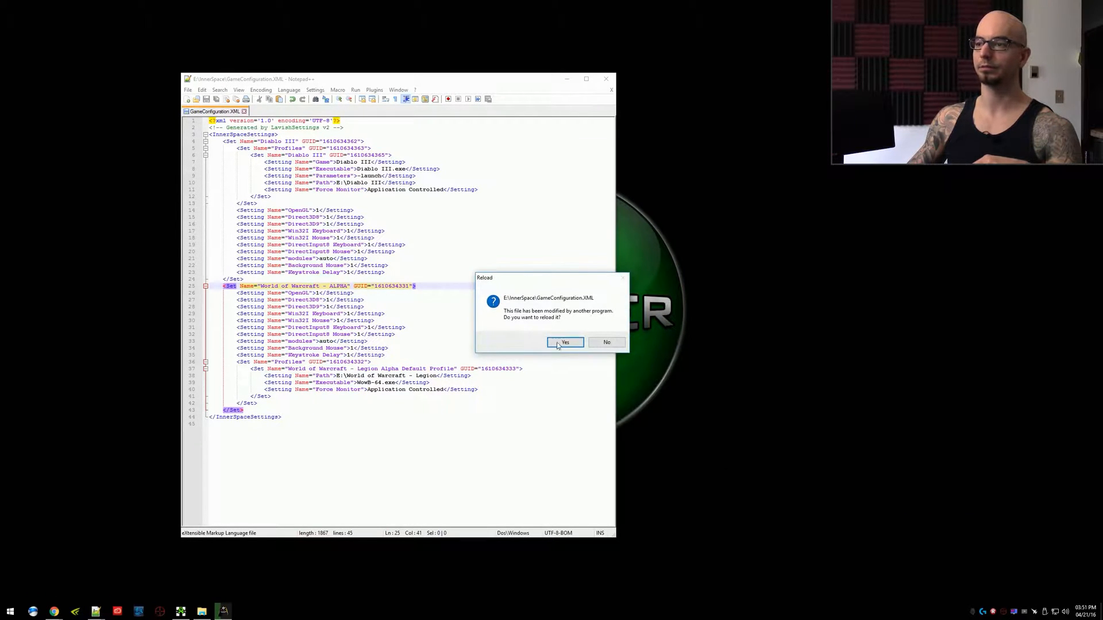
{"action": "left_click", "coordinate": [565, 343]}
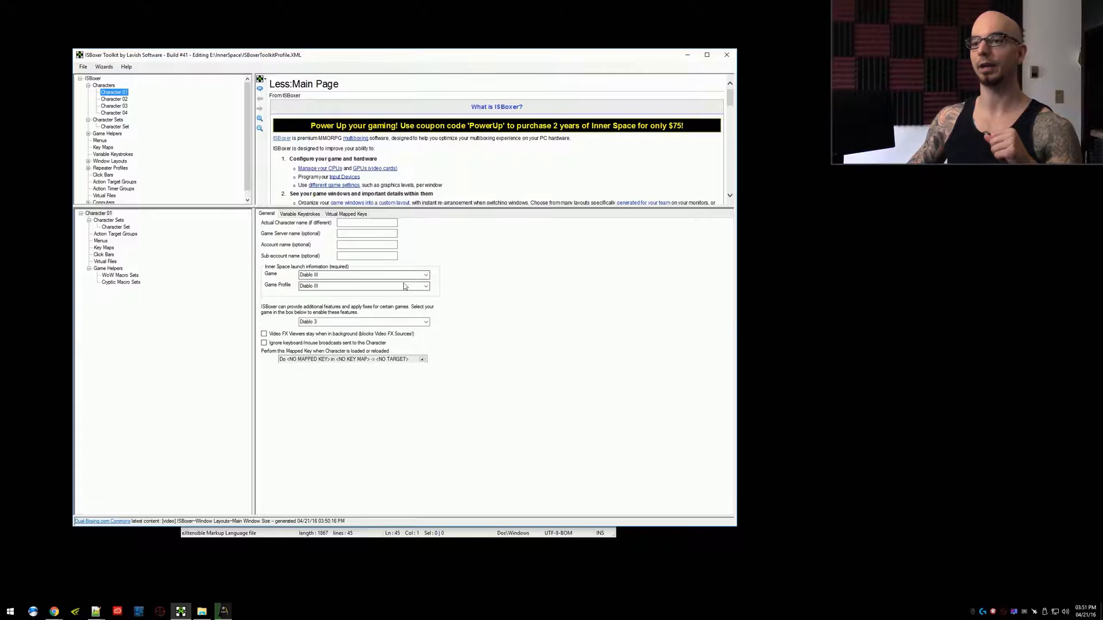
Check Character 01's Game and Game Profile both read Diablo III.
{"action": "left_click", "coordinate": [425, 274]}
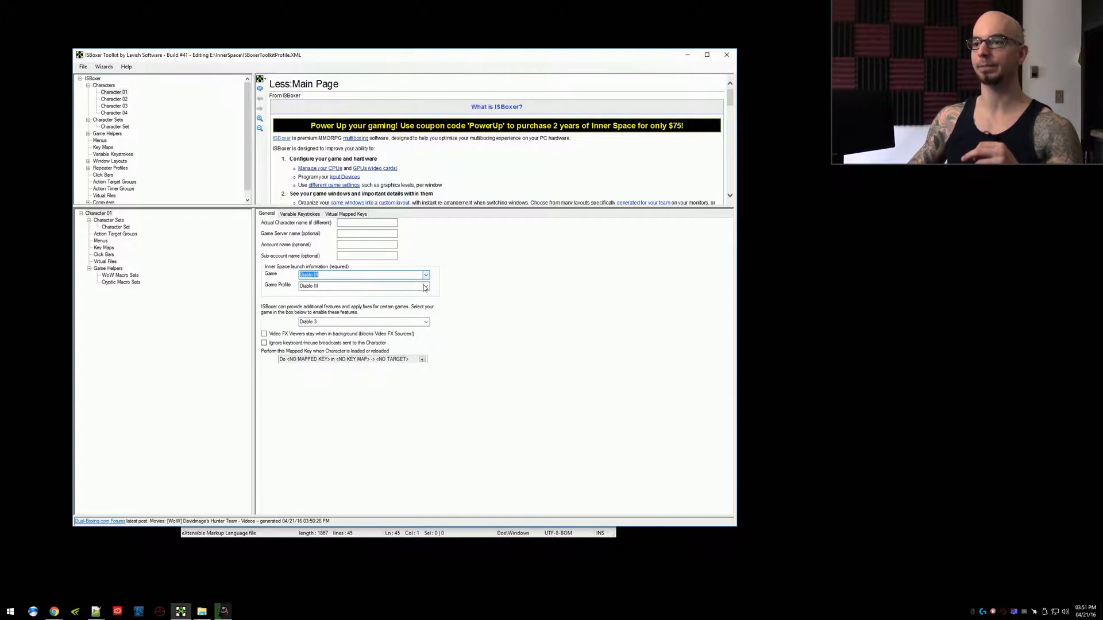
{"action": "left_click", "coordinate": [362, 285]}
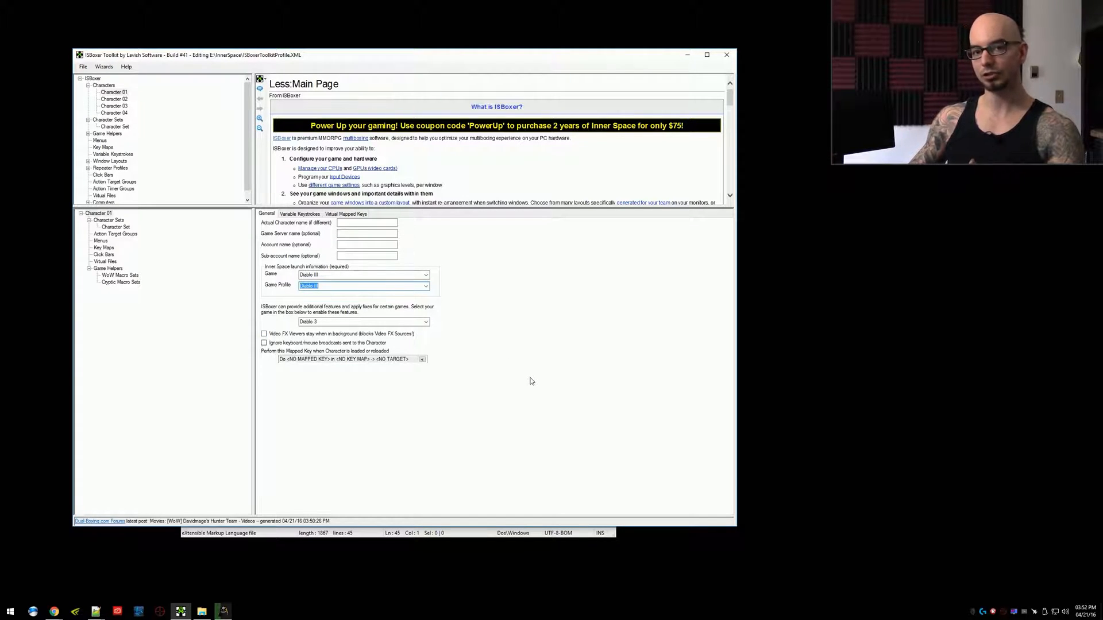
{"action": "left_click", "coordinate": [425, 284]}
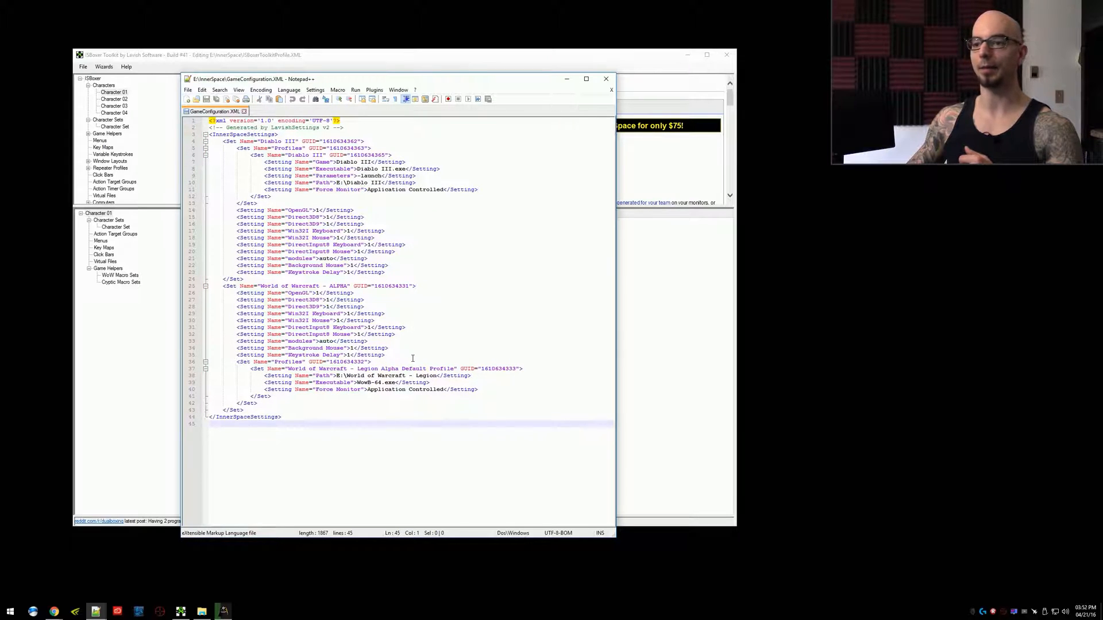
{"action": "left_click", "coordinate": [430, 266]}
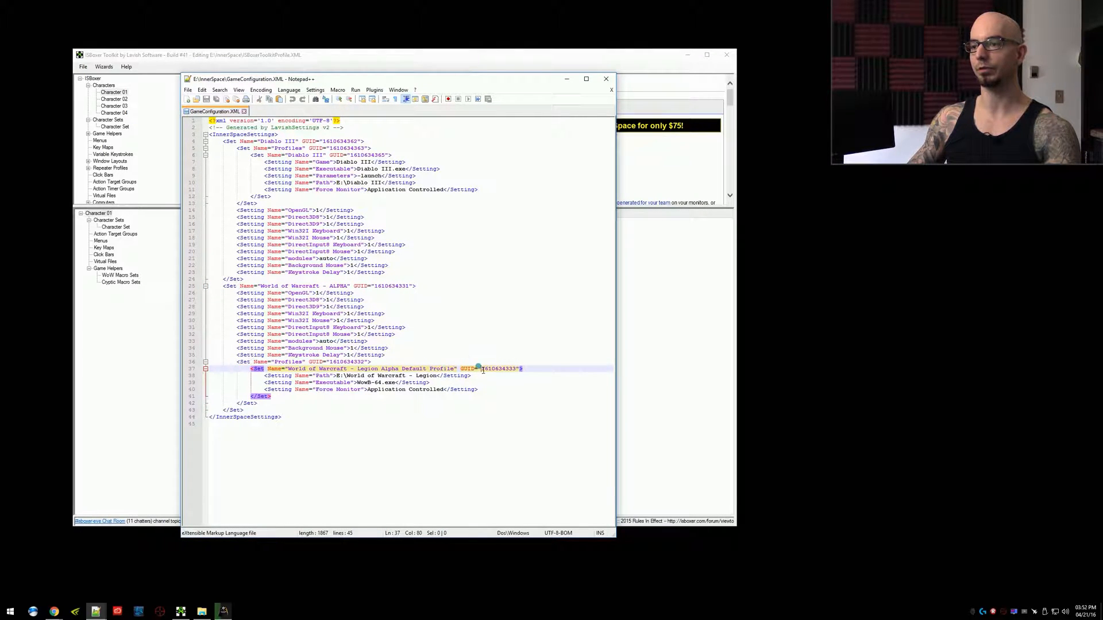
{"action": "left_click", "coordinate": [504, 369]}
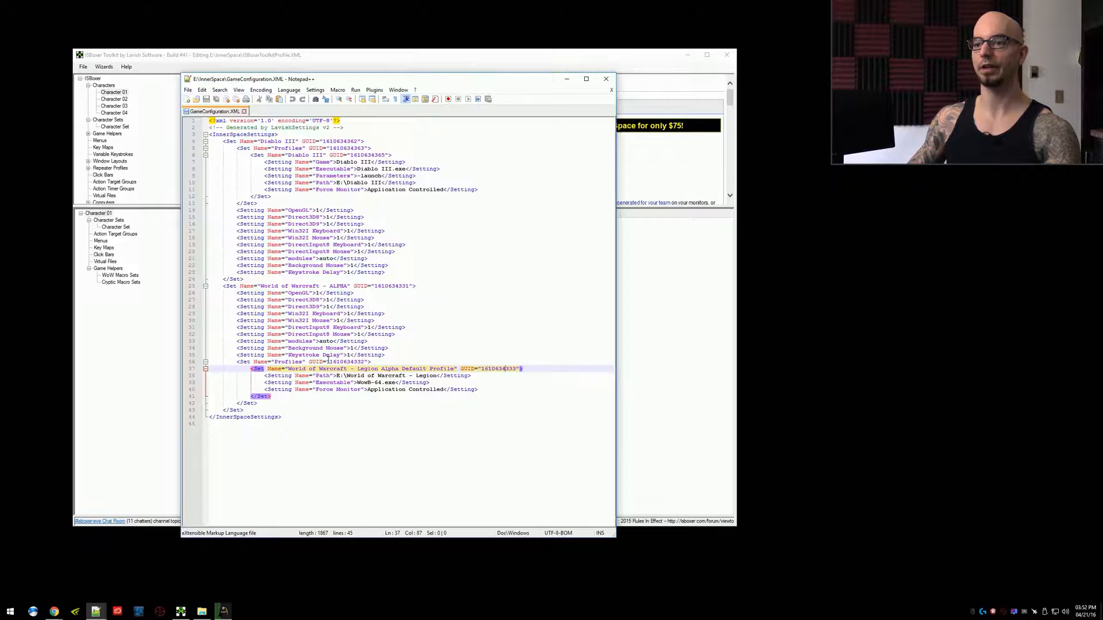
{"action": "left_click", "coordinate": [345, 362]}
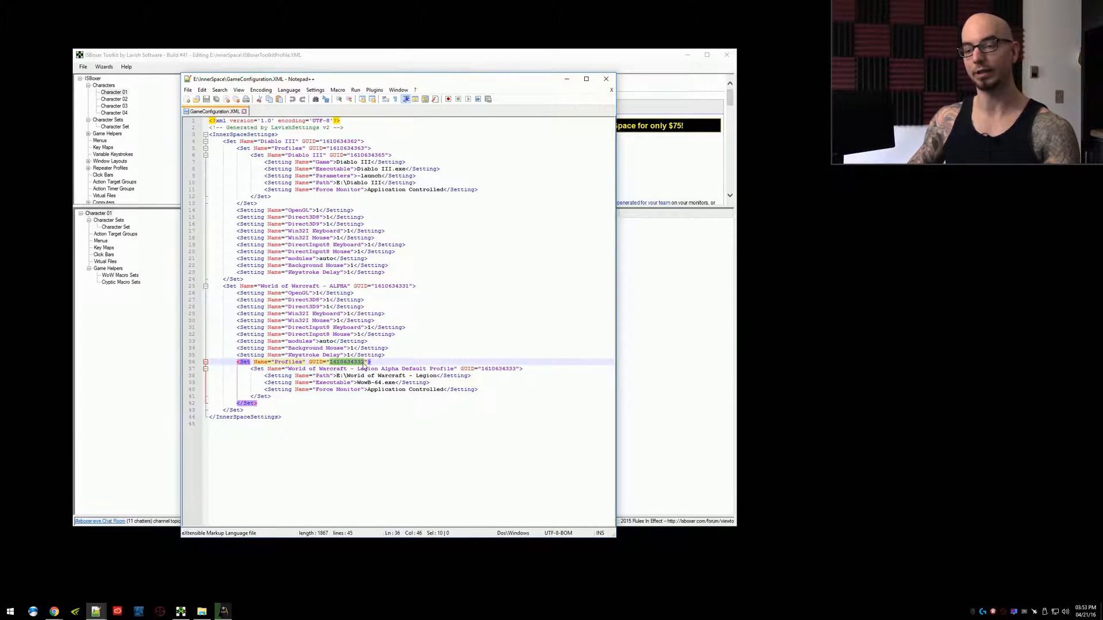